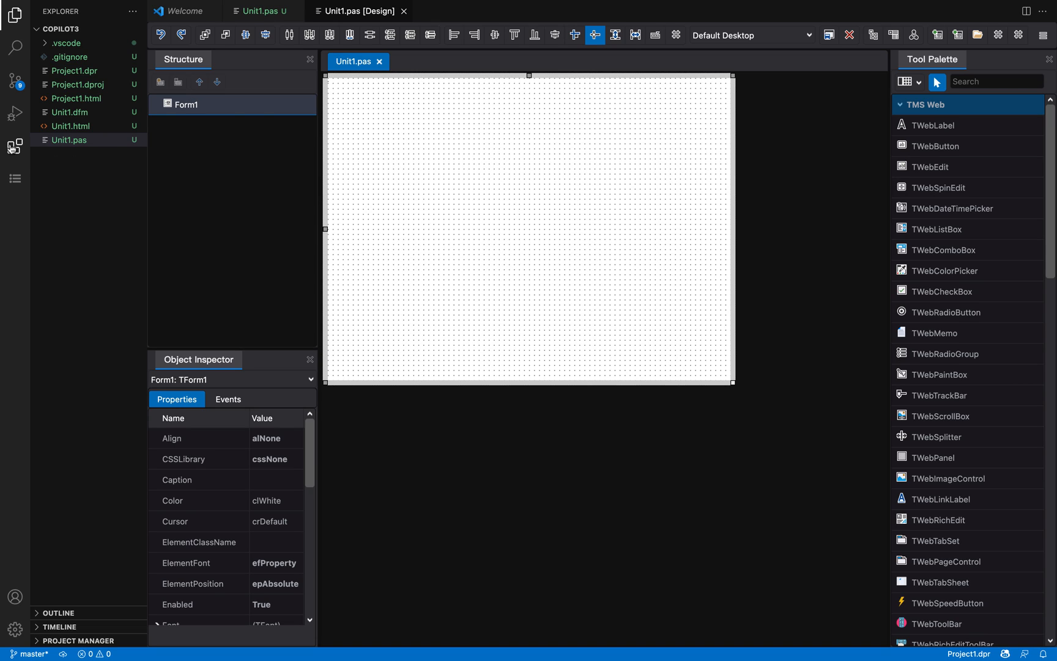
- Inspect the GitHub Copilot extension, then view Unit1.pas and the form designer
left_click(13, 147)
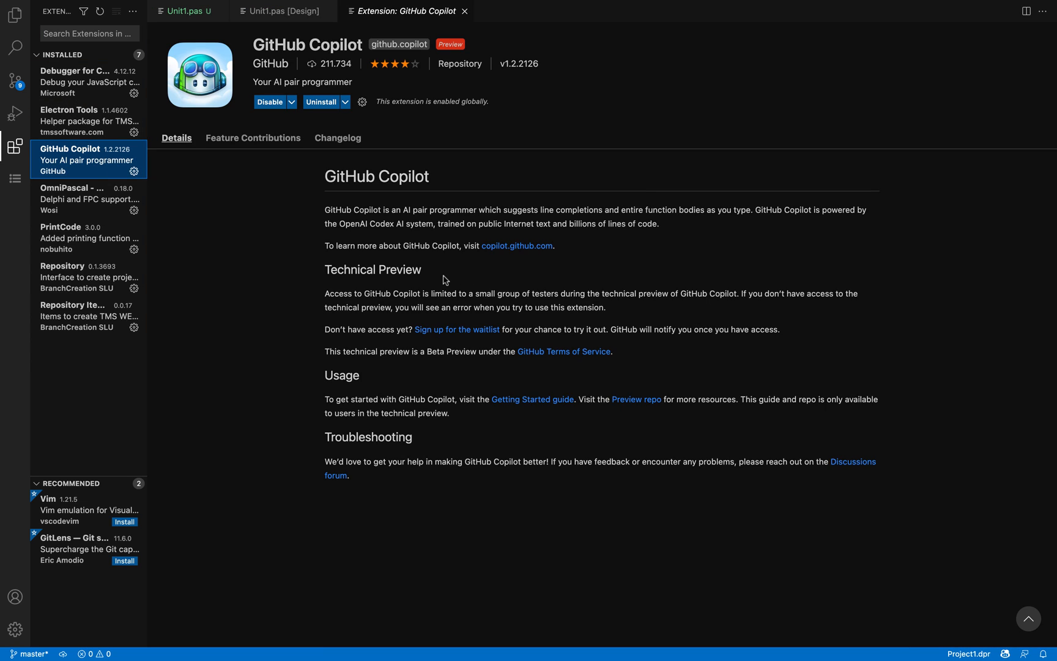
mouse_move(14, 41)
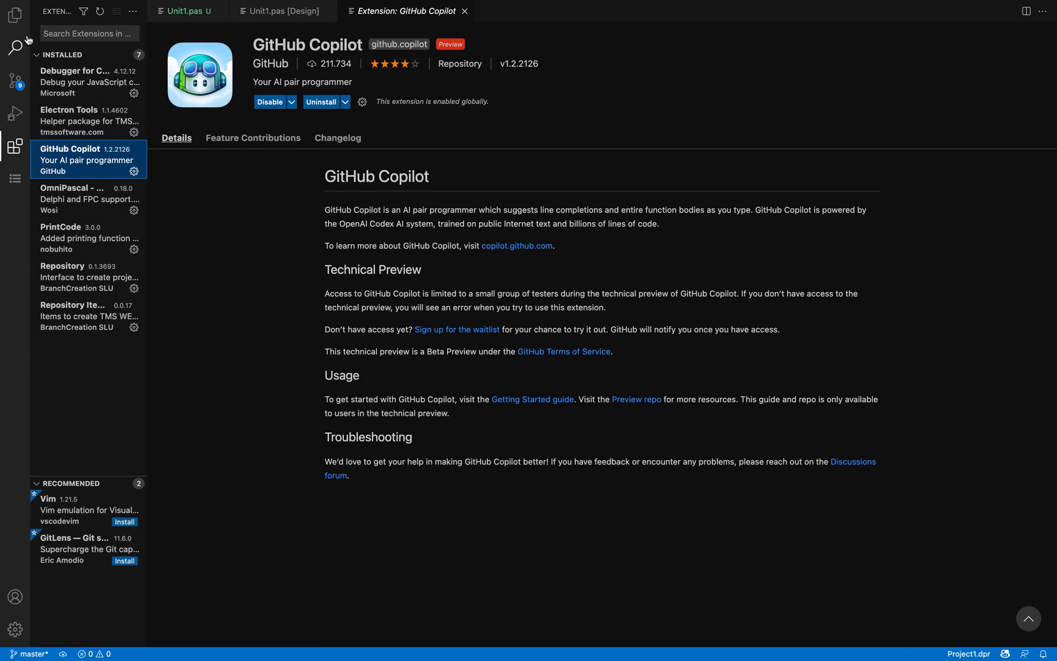
left_click(12, 14)
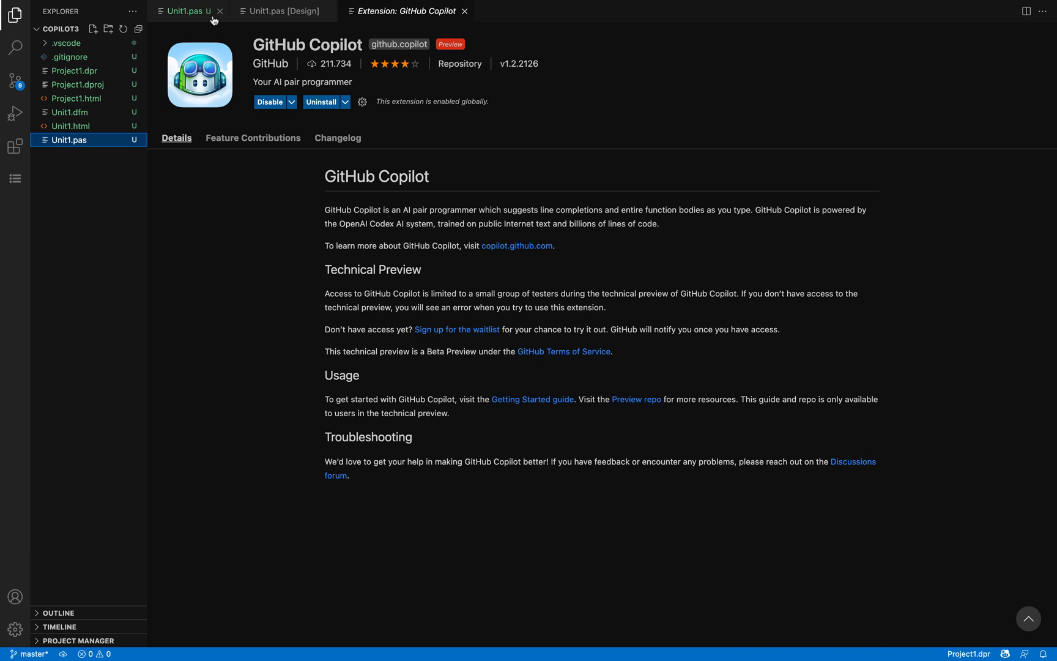
left_click(184, 11)
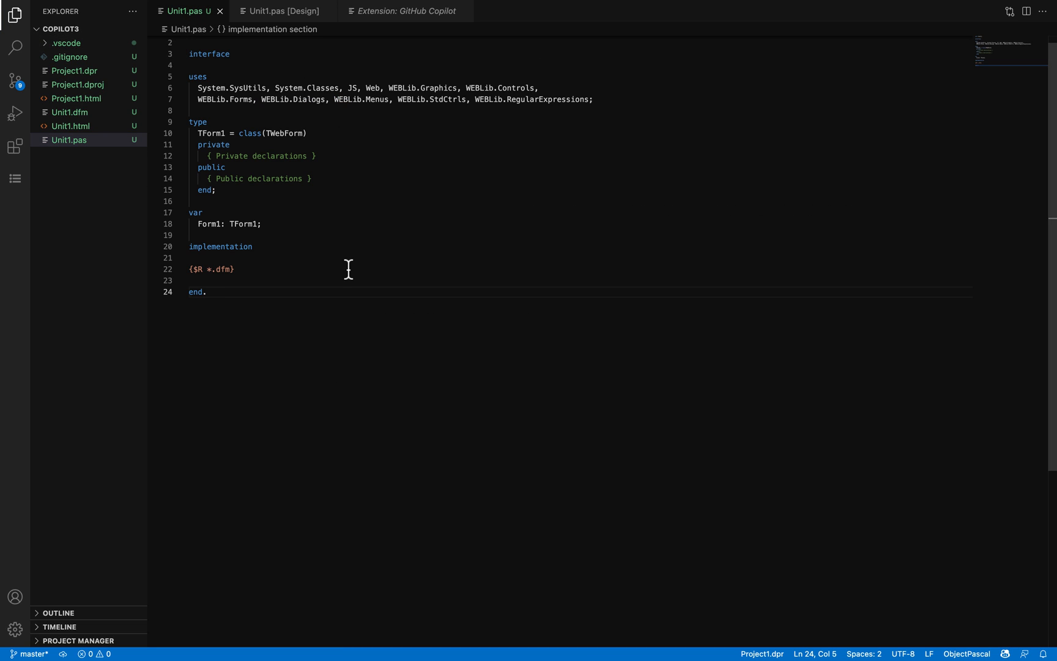
left_click(283, 11)
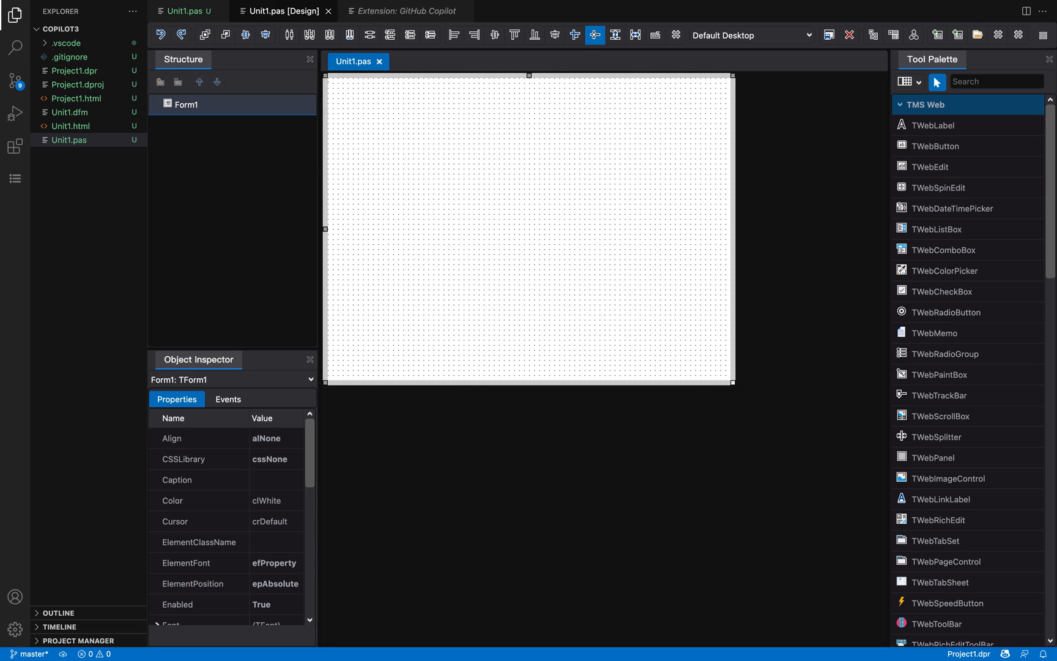
mouse_move(538, 241)
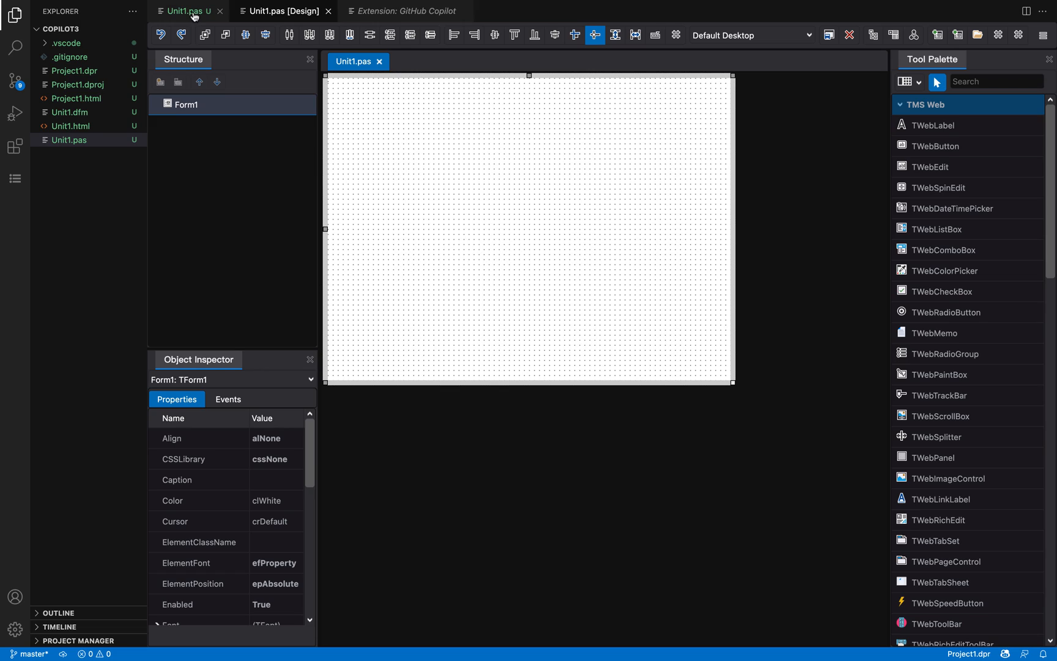
mouse_move(197, 16)
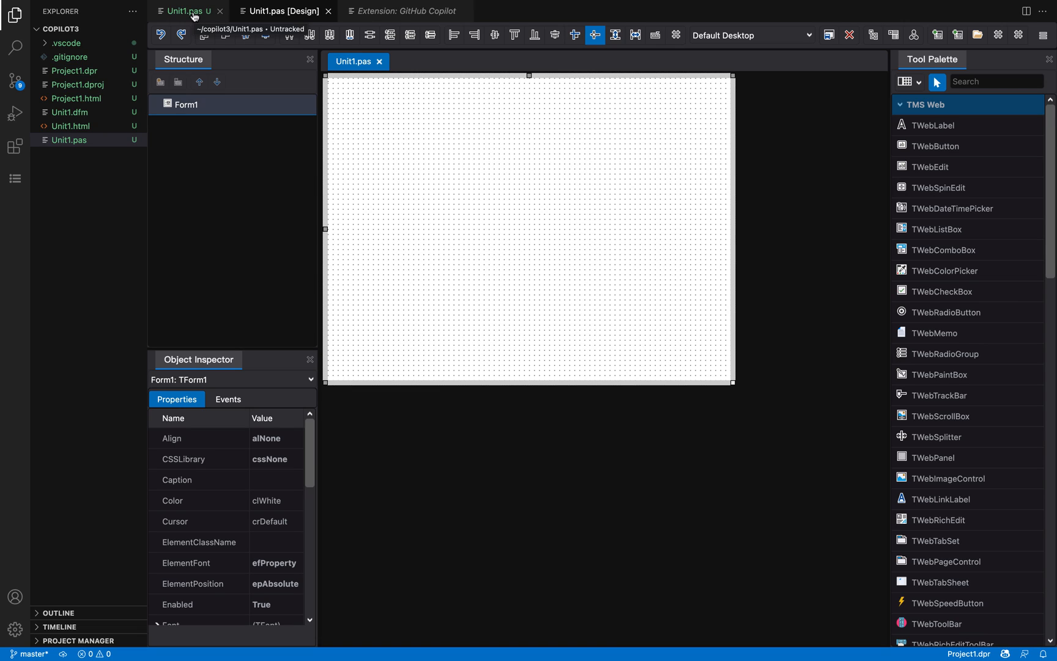
- In Unit1.pas, write a // comment describing a function that validates an e-mail address and returns true
left_click(179, 11)
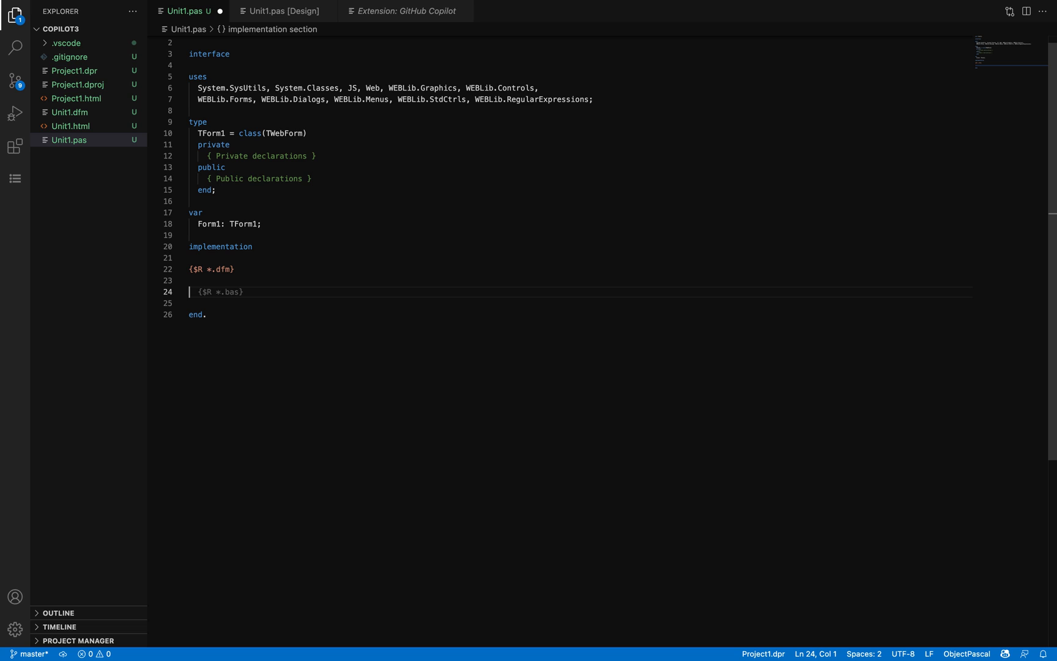
type("//")
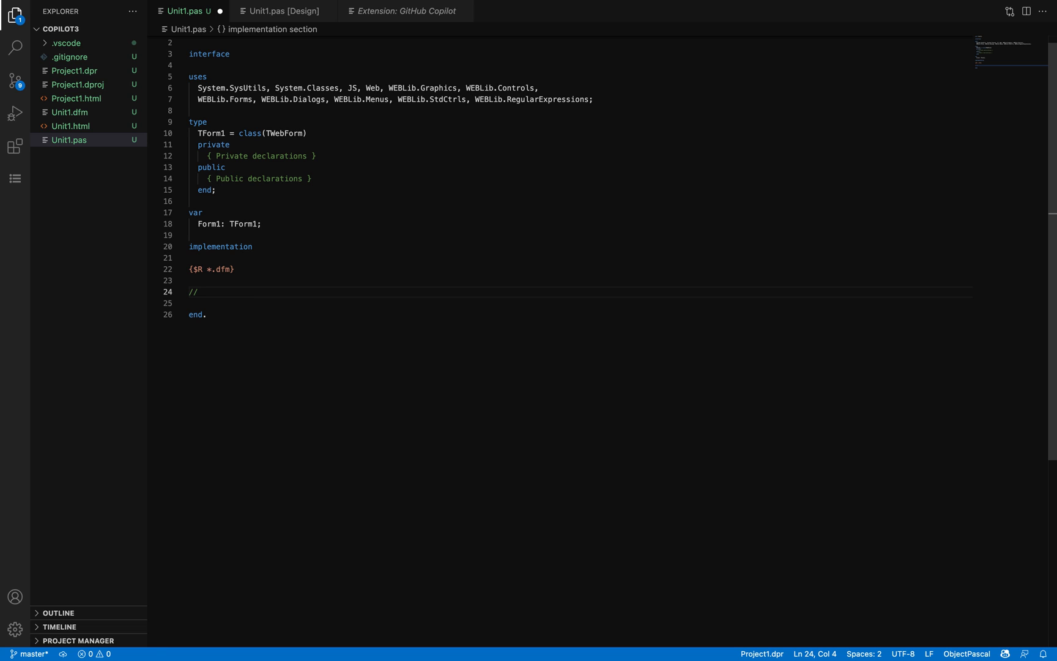
type("This function takes a")
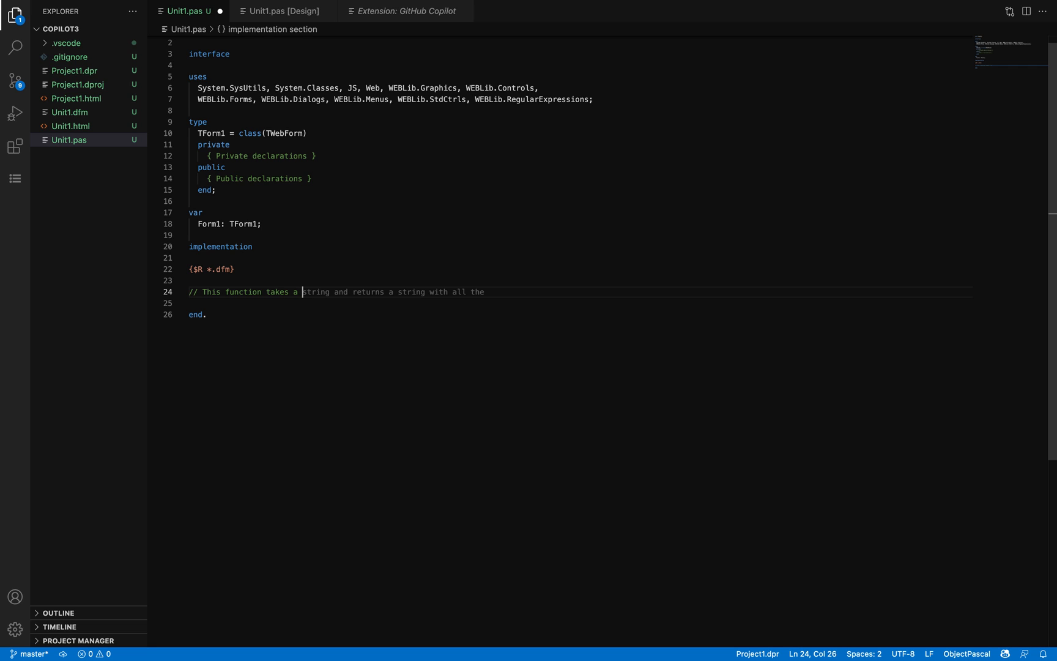
type("string and")
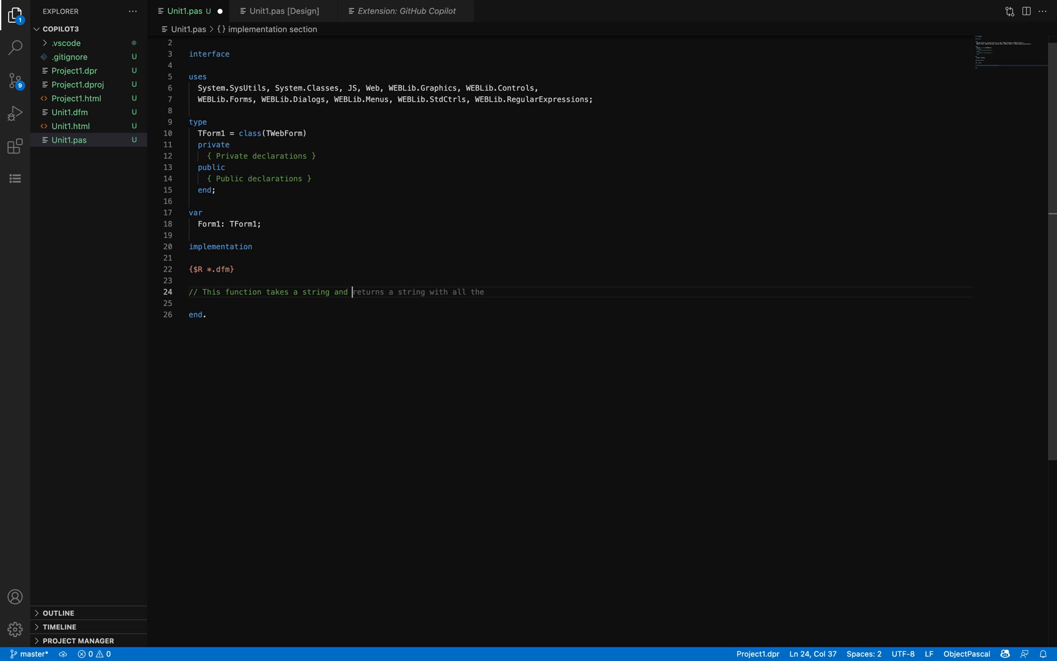
type("valida")
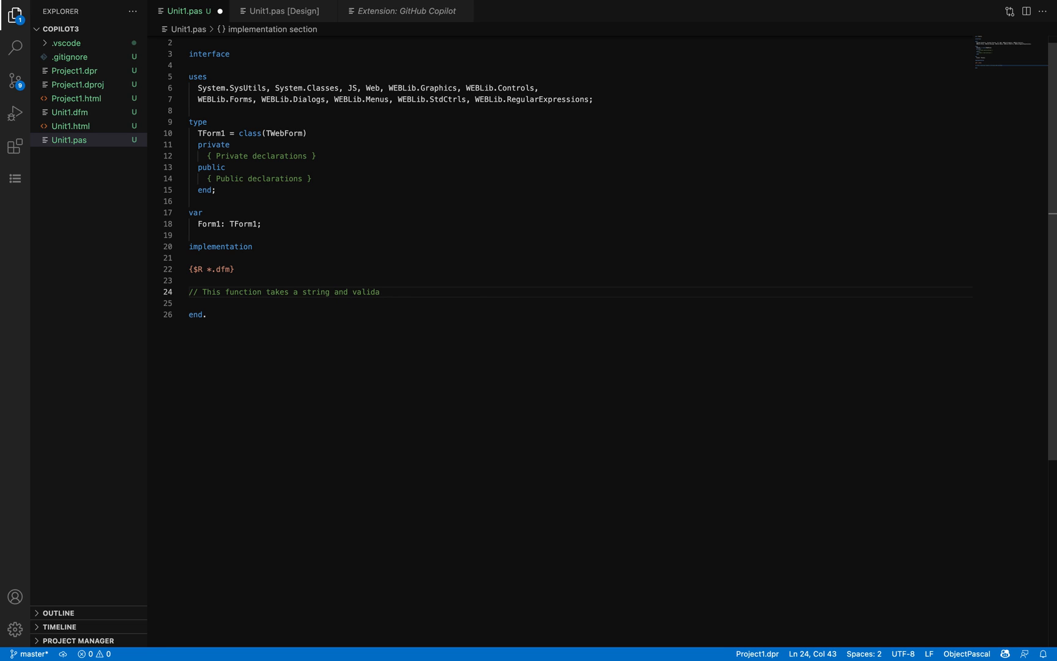
type("tes it to see if it is a valid")
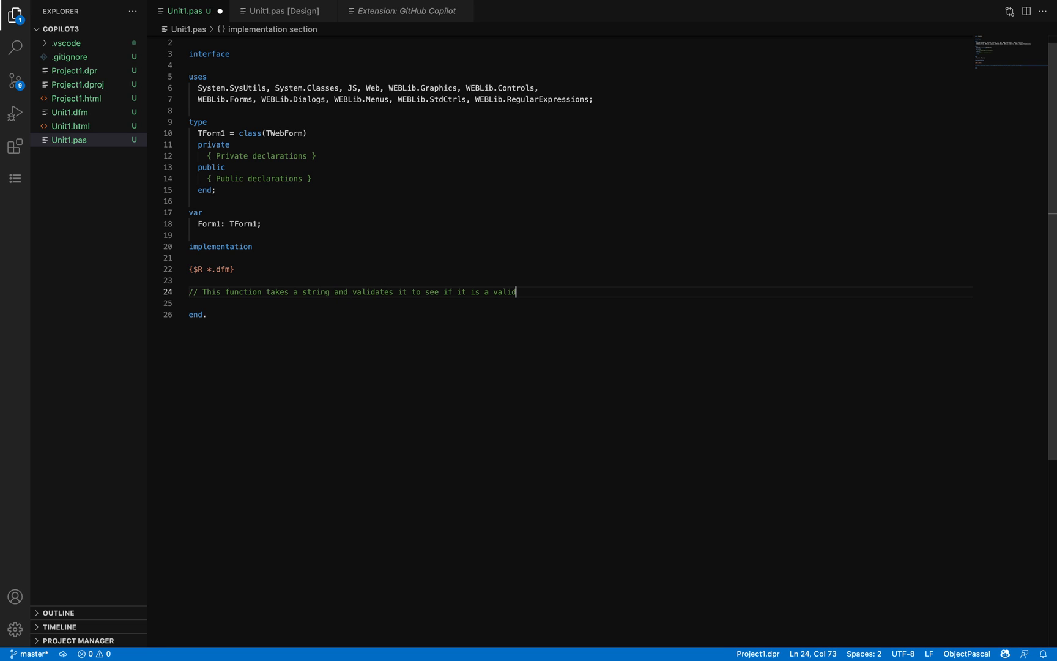
type("e-mail address.")
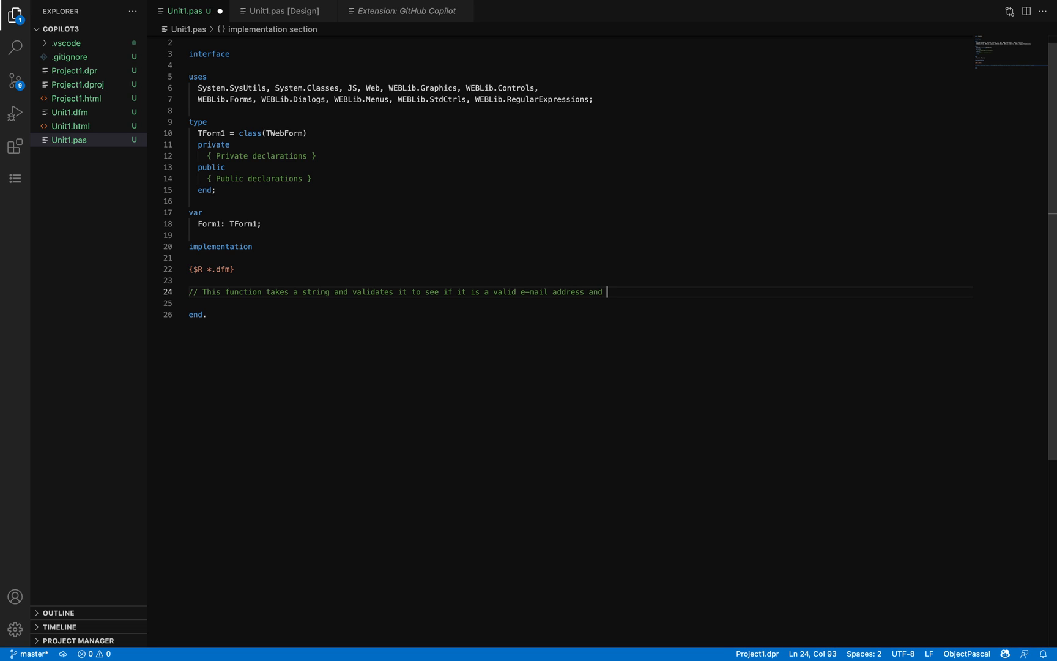
type("returns true if it is.")
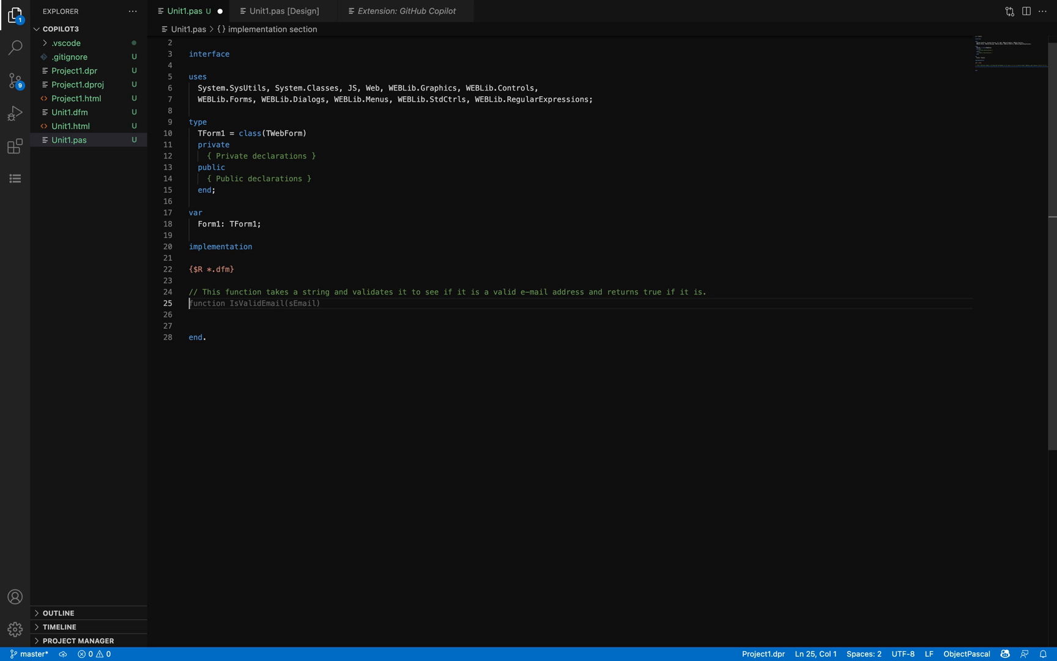
mouse_move(443, 226)
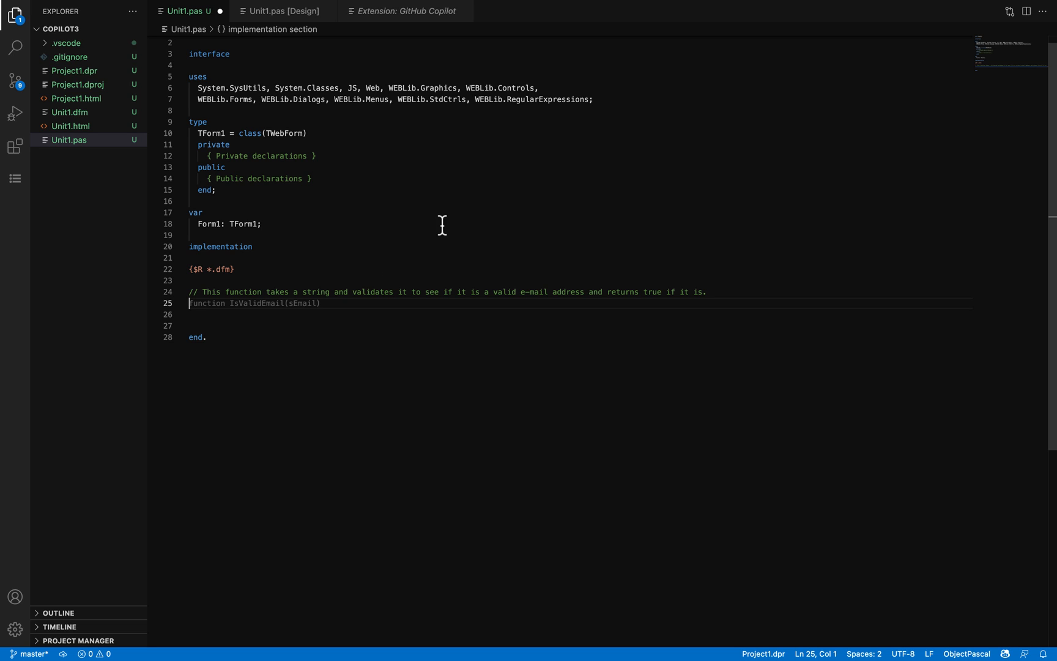
mouse_move(362, 292)
type(" using regular expression")
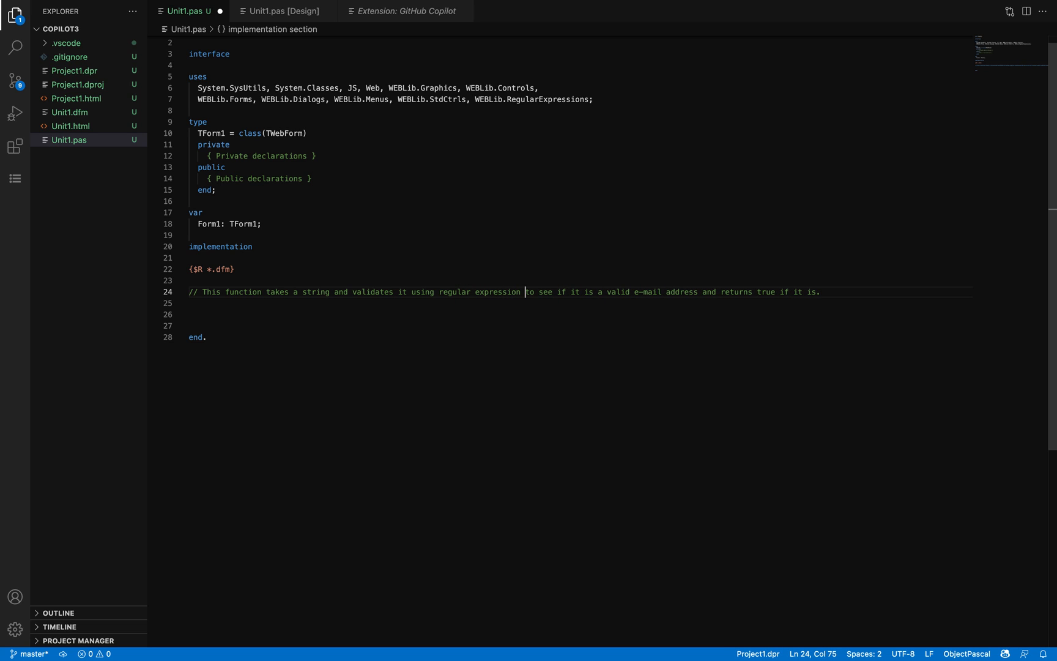
left_click(566, 99)
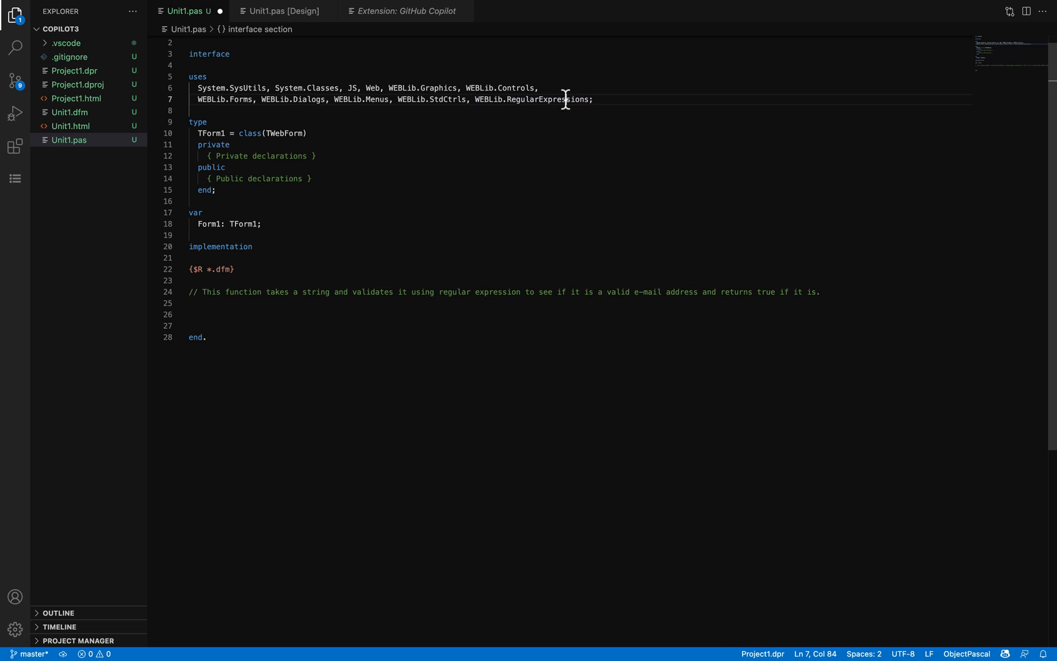
double_click(549, 99)
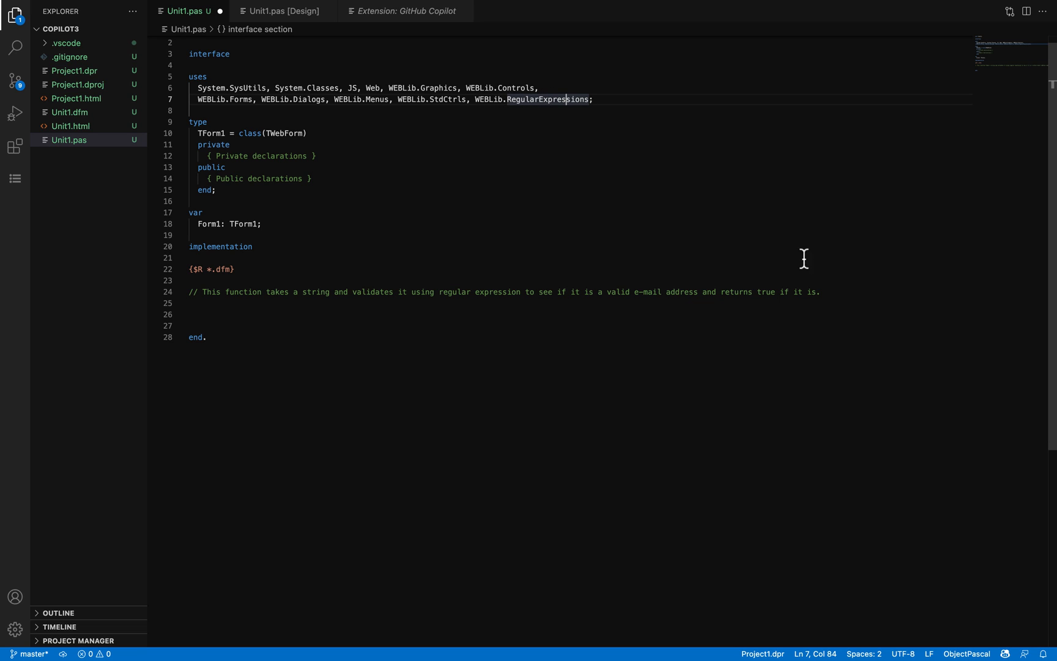
type("function IsValidEmail(strEmail)")
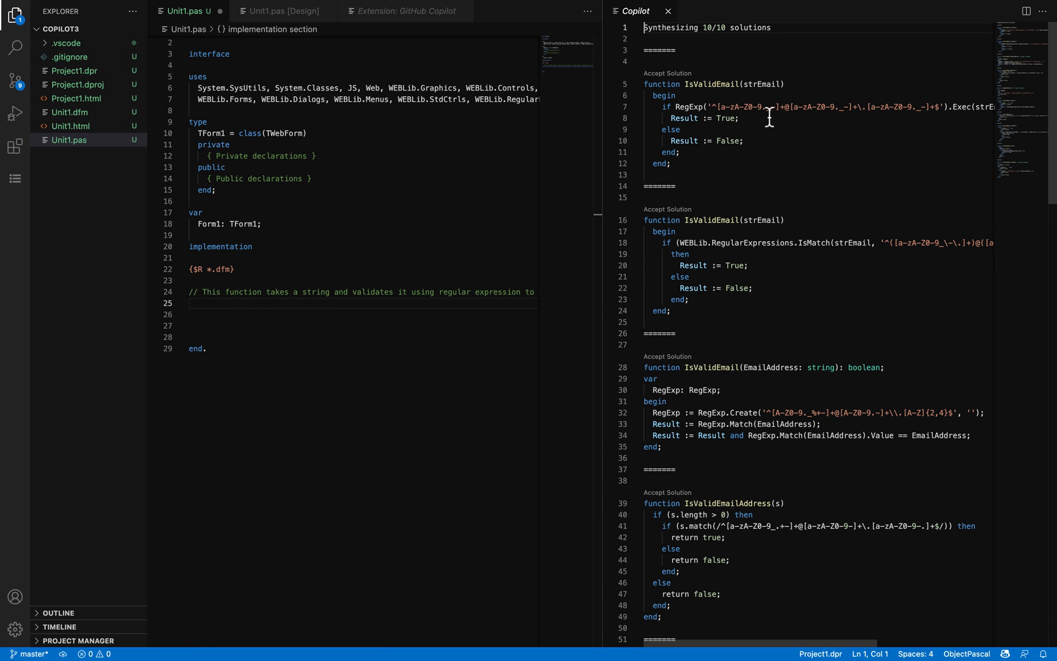
mouse_move(732, 160)
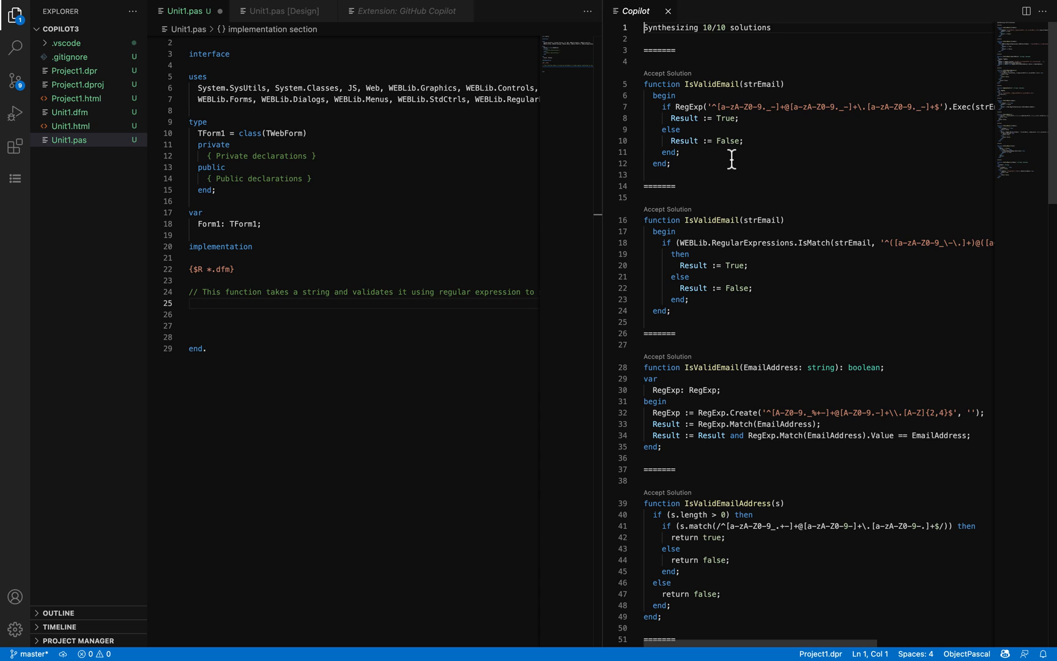
mouse_move(766, 346)
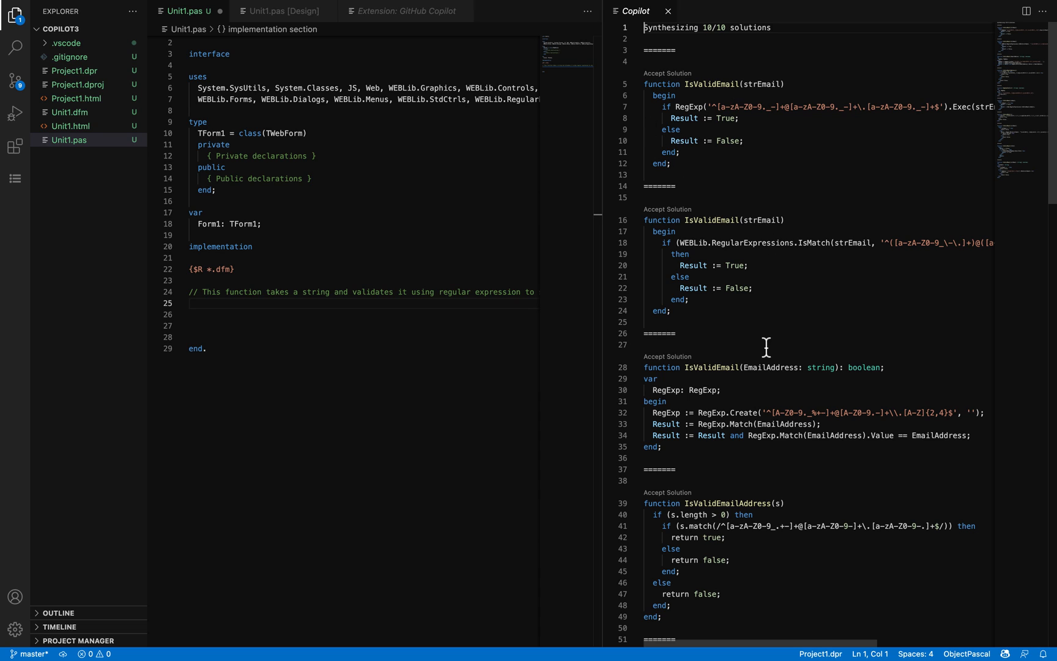
mouse_move(747, 384)
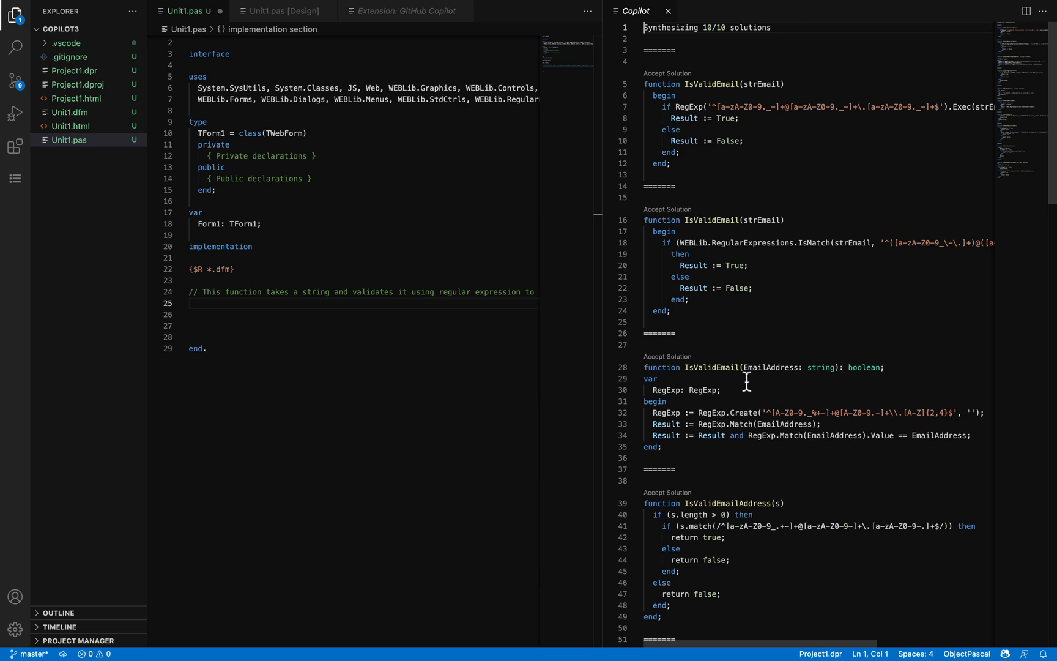
mouse_move(723, 453)
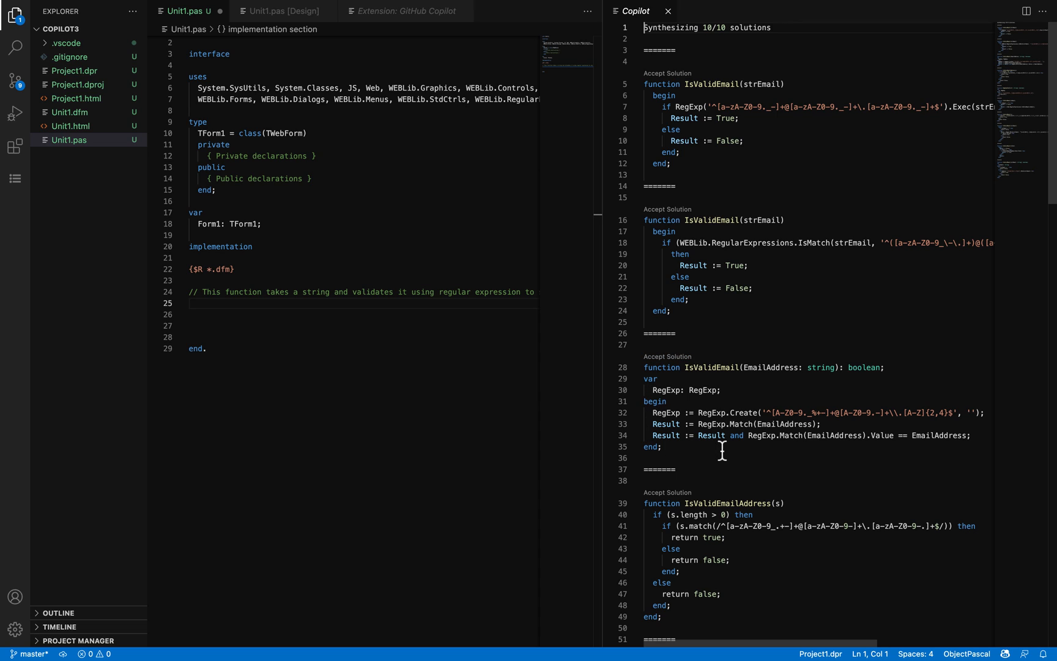
mouse_move(710, 367)
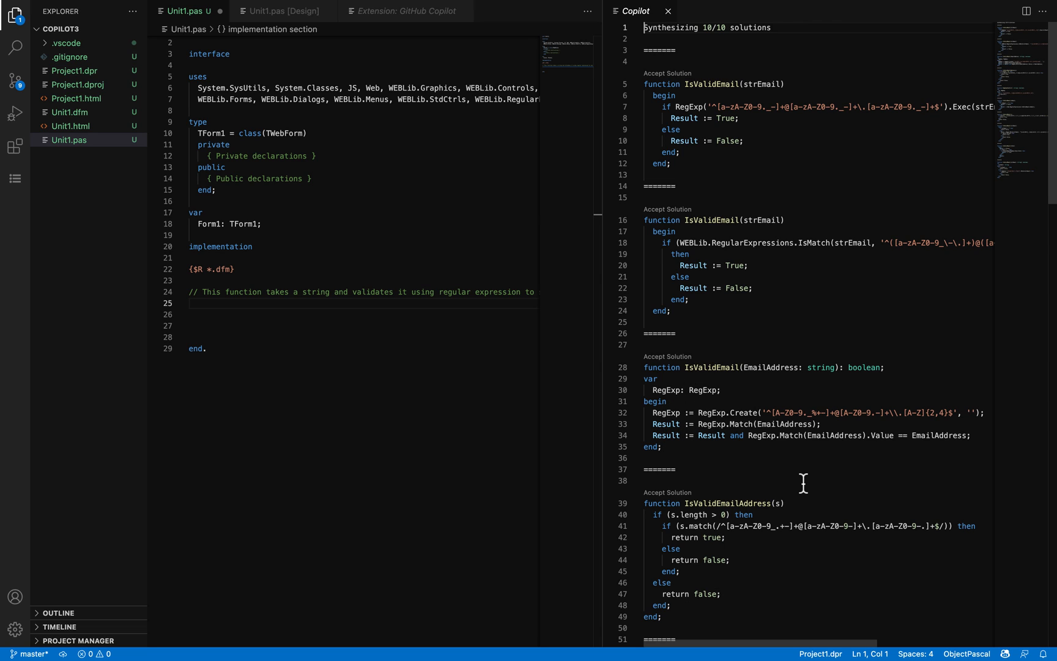
- Scroll through Copilot's ten synthesized IsValidEmail candidate solutions
scroll("down", 3)
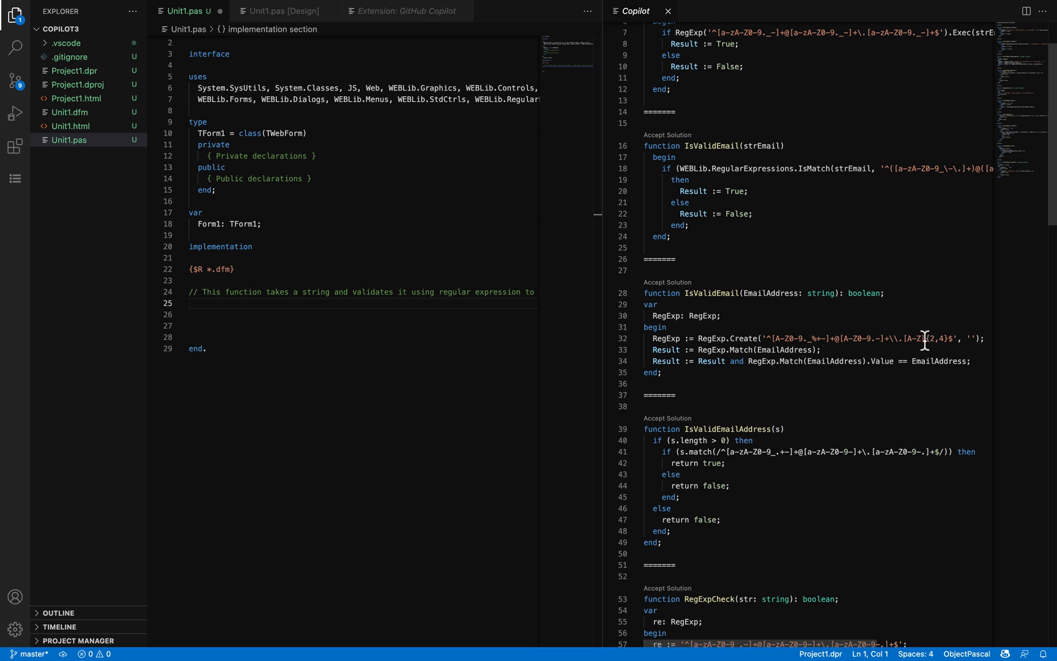
scroll("down", 3)
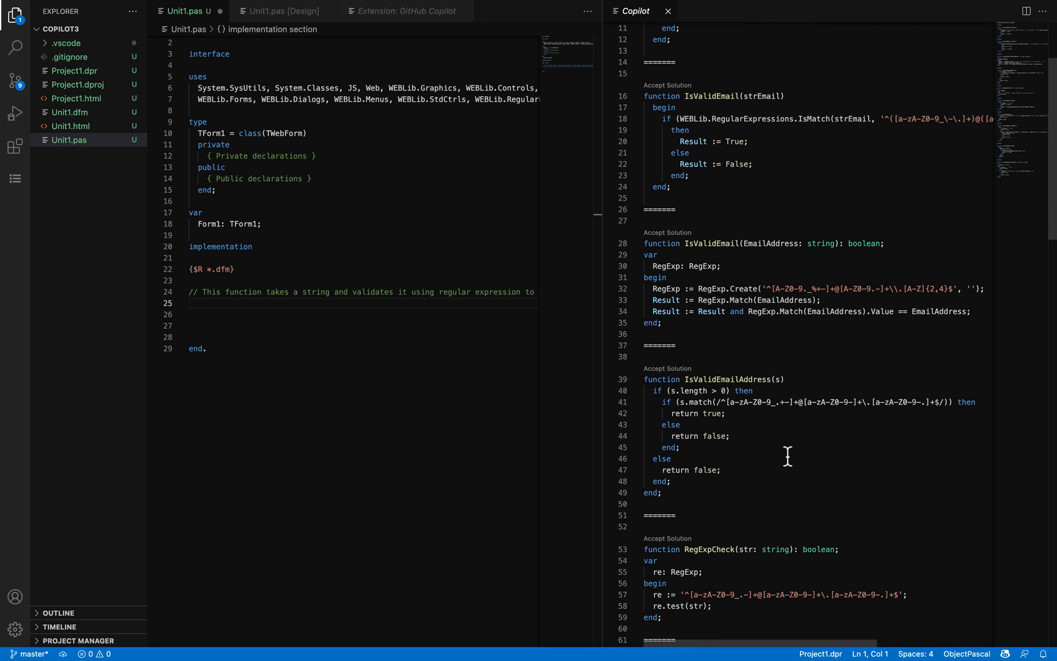
scroll("down", 3)
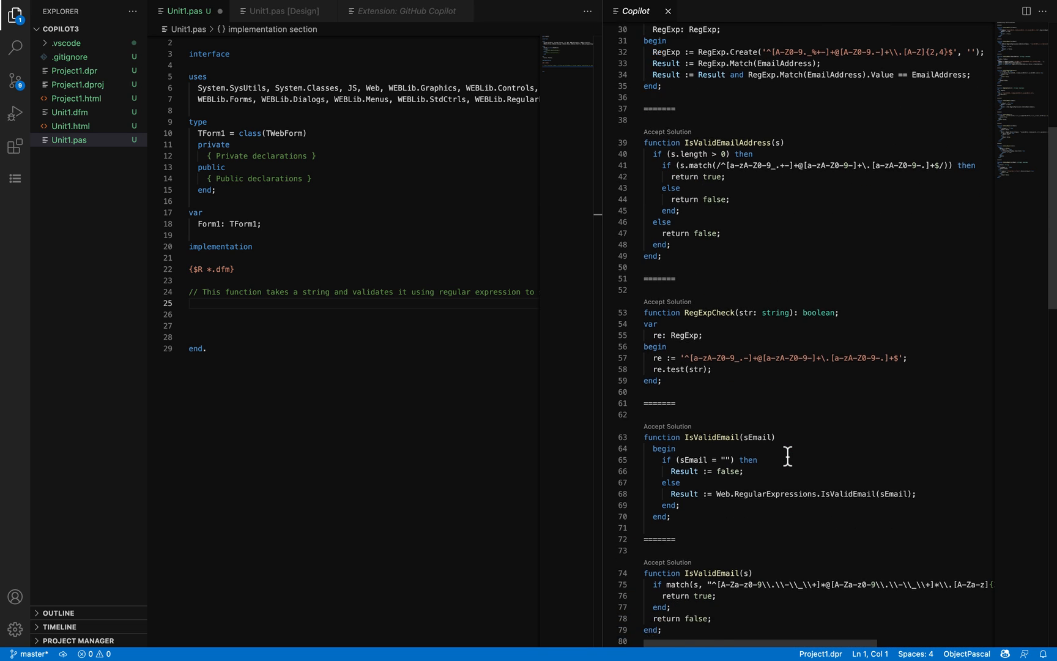
scroll("down", 3)
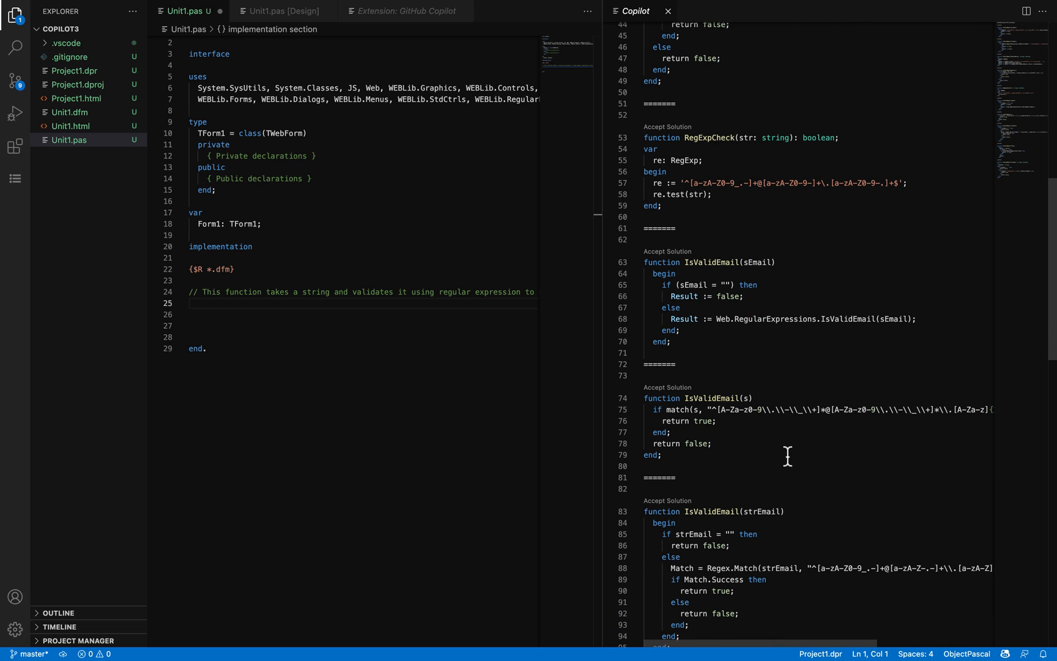
scroll("down", 3)
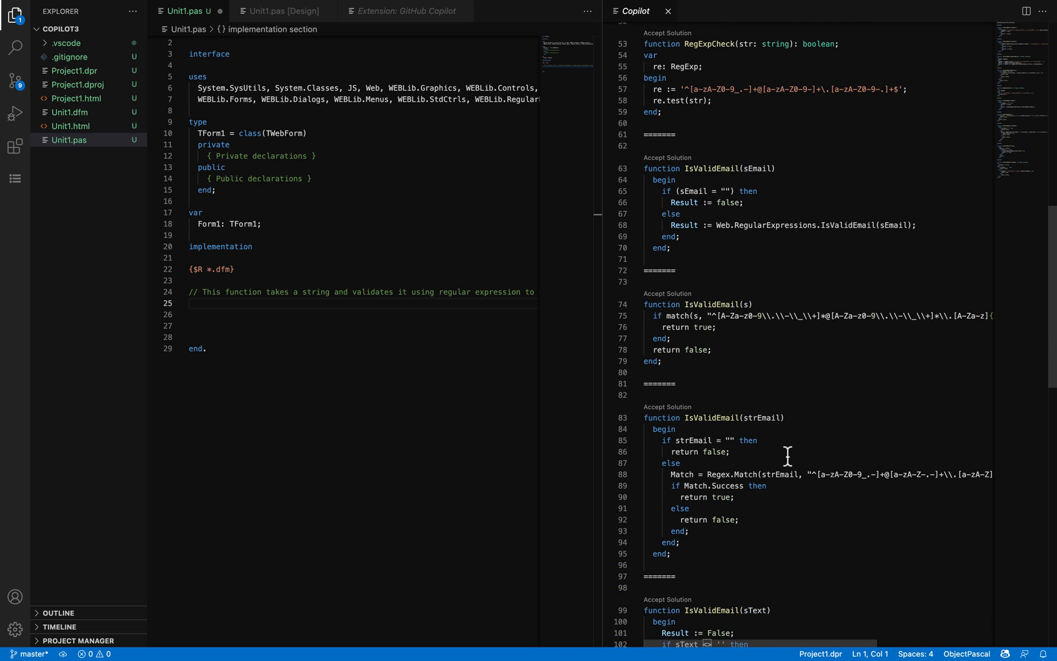
scroll("down", 3)
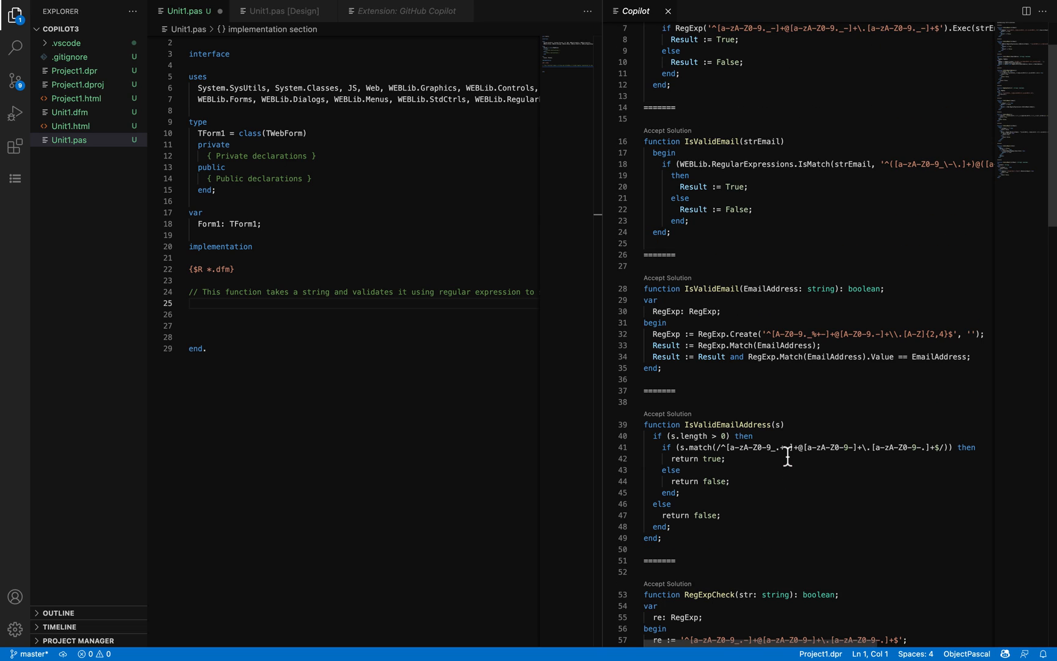
mouse_move(735, 345)
type("function IsValidEmail(strEmail: string): boolean;")
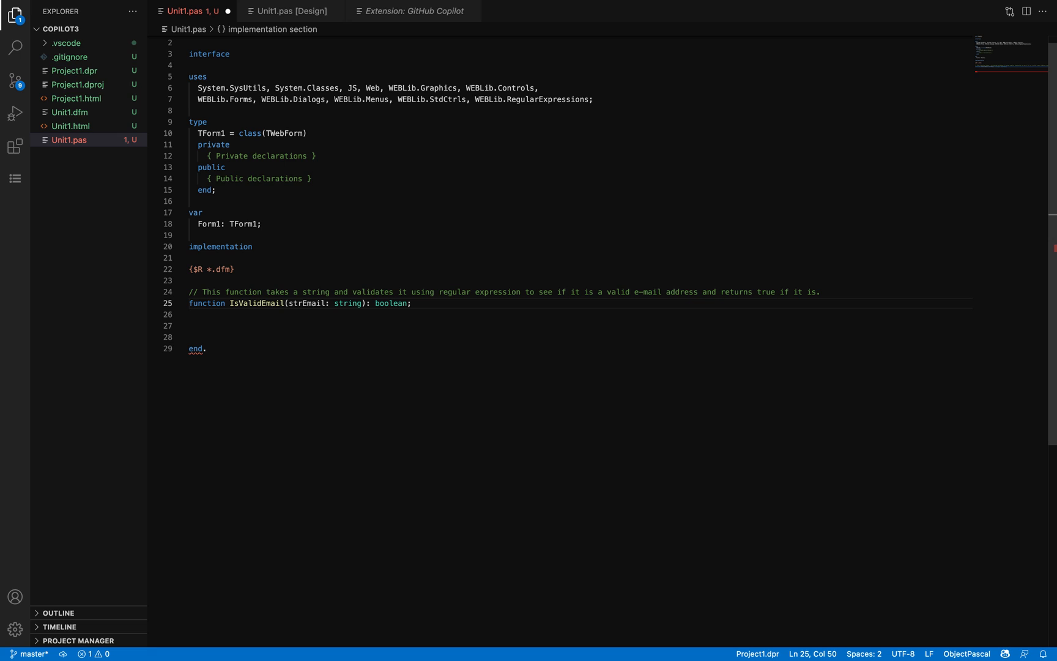
- Declare regEmail: TRegEx in a var section under the IsValidEmail header
key("Enter")
type("va")
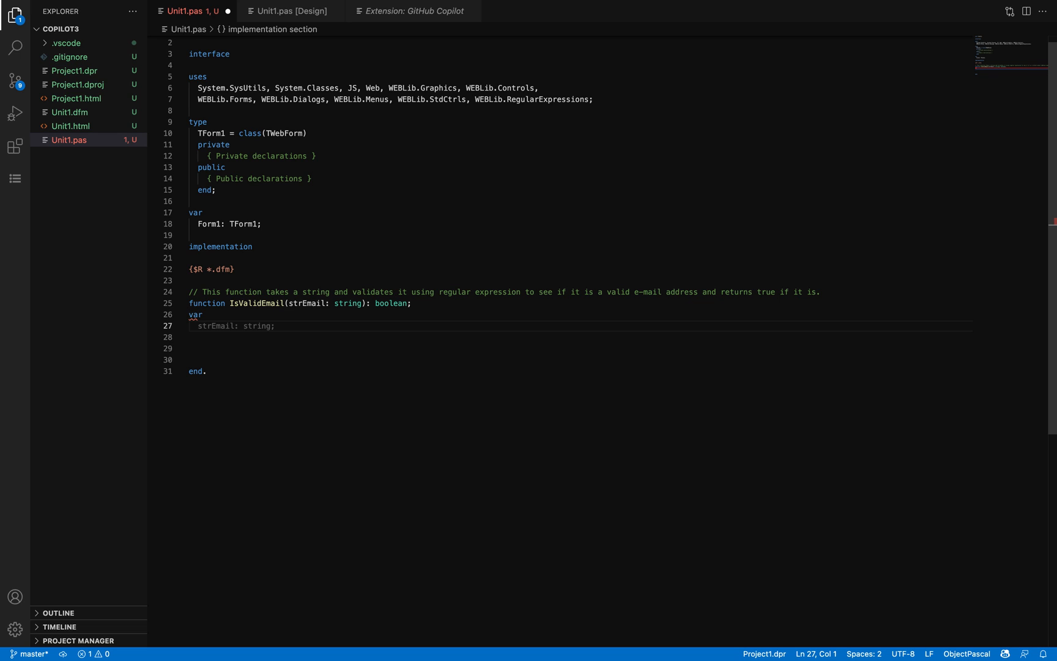
type("reg")
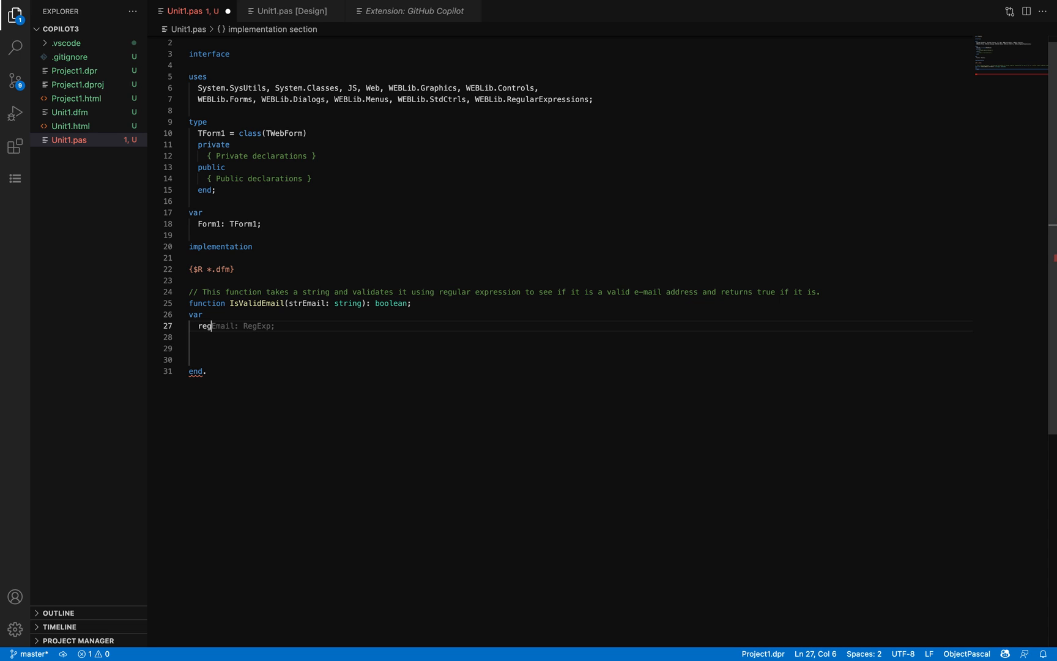
type("Email: RegExp;")
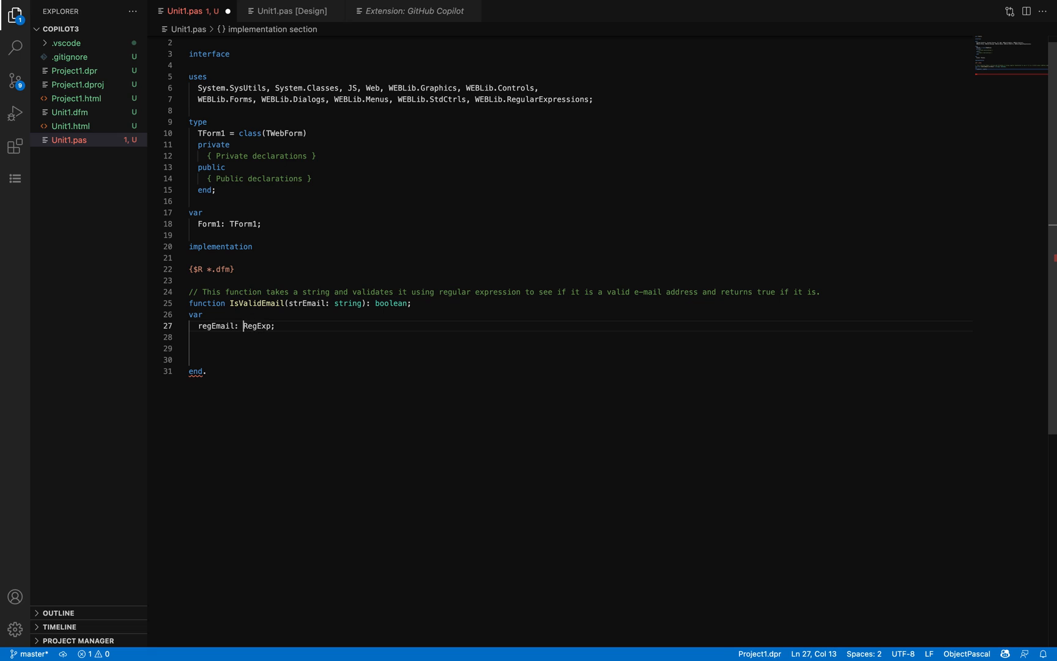
type("TRegEx")
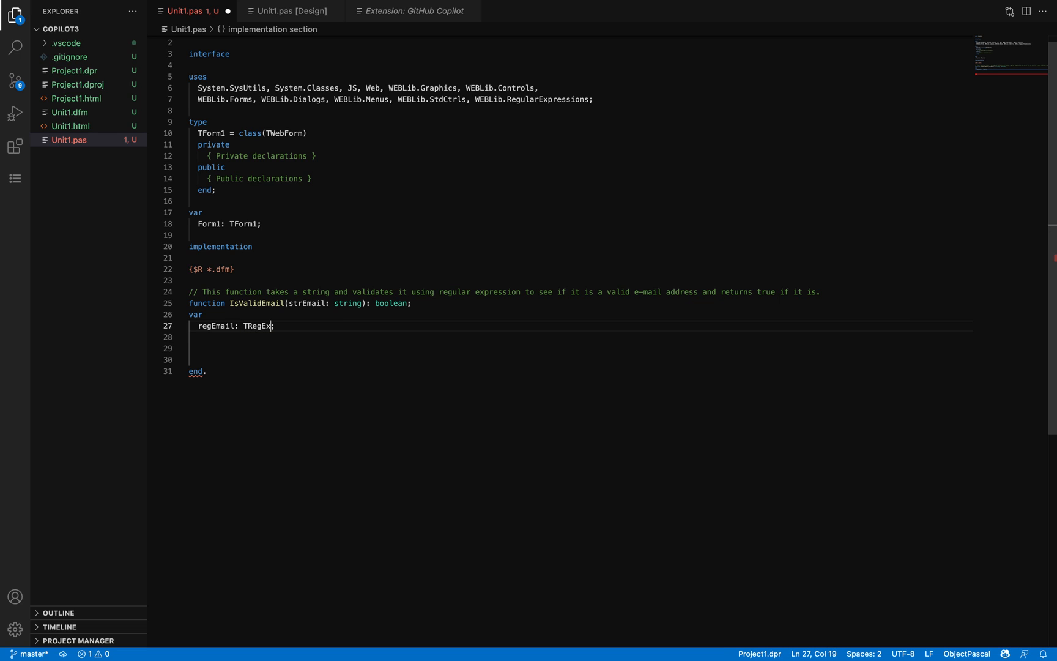
mouse_move(254, 327)
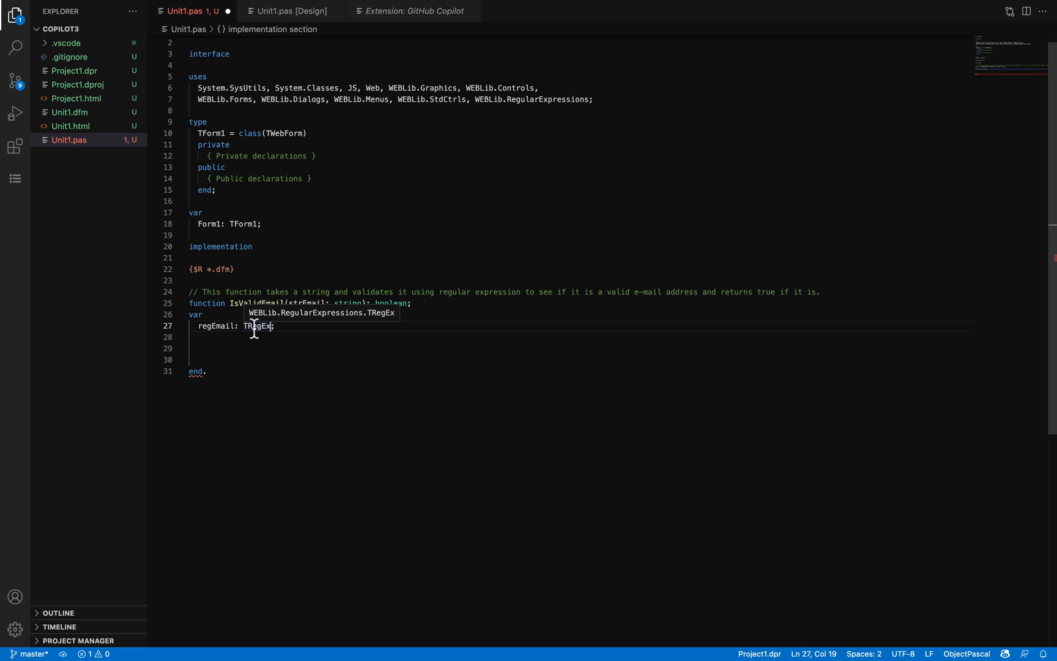
key("Enter")
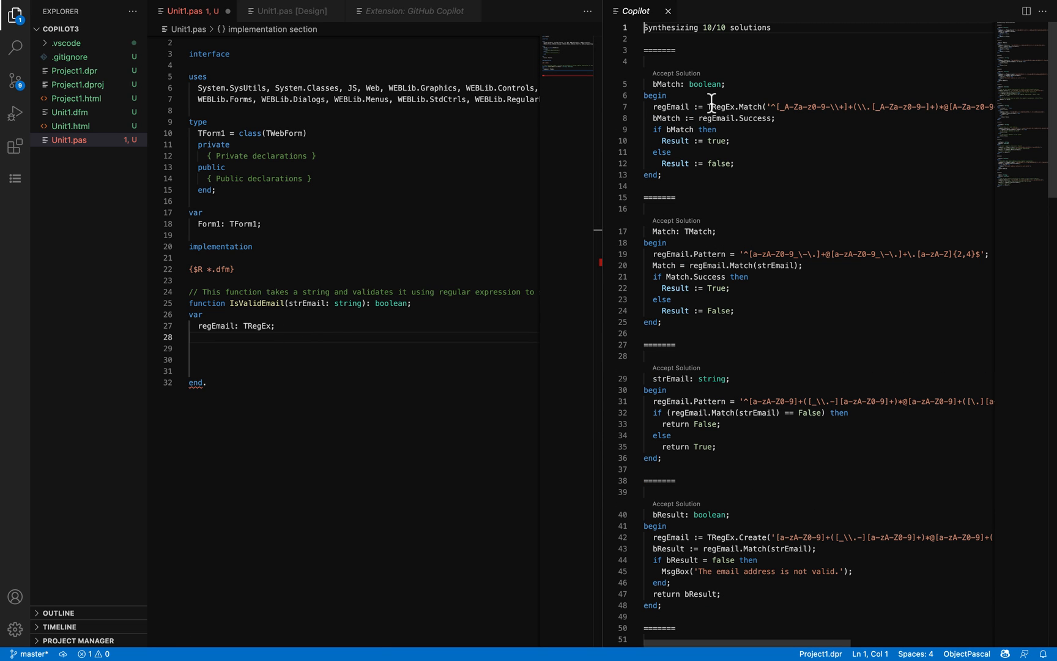
mouse_move(719, 127)
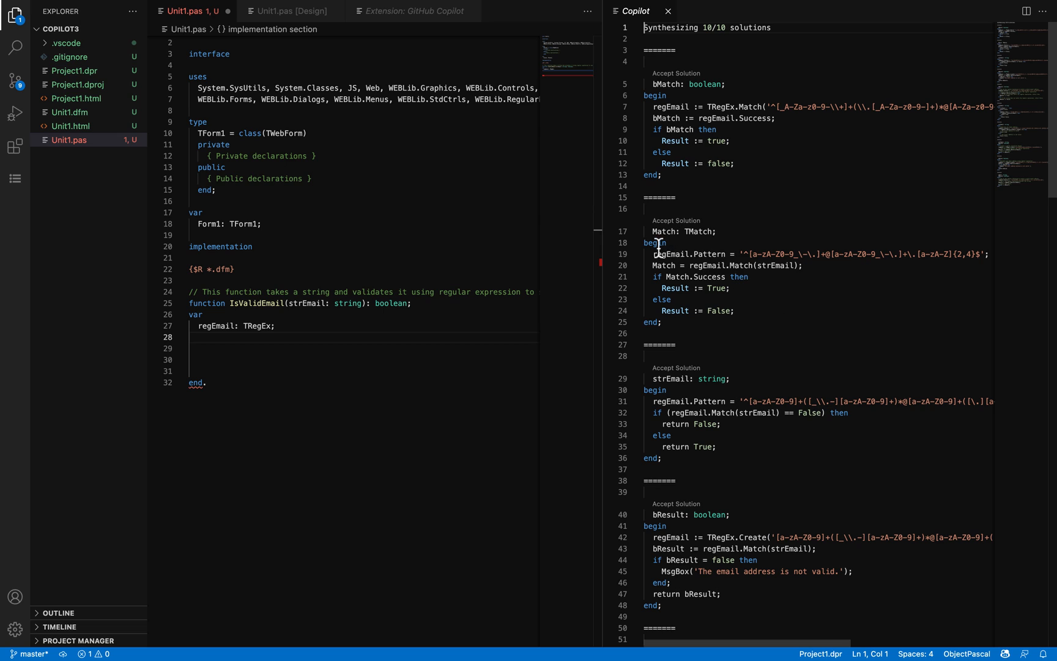
mouse_move(770, 308)
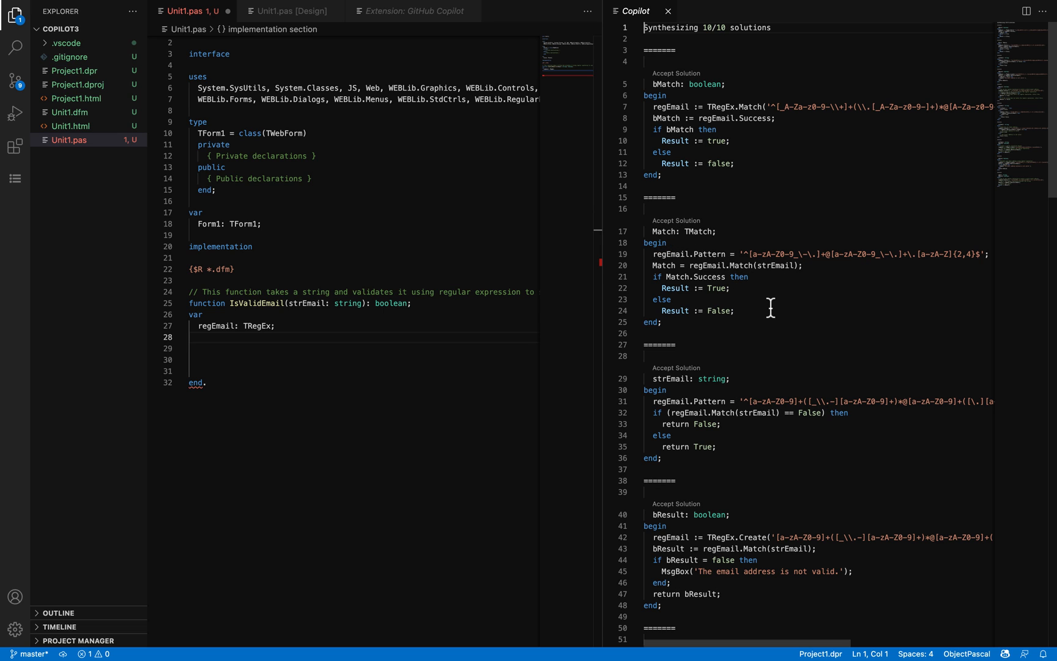
- Scroll through Copilot's candidate IsValidEmail bodies using regEmail
scroll("down", 3)
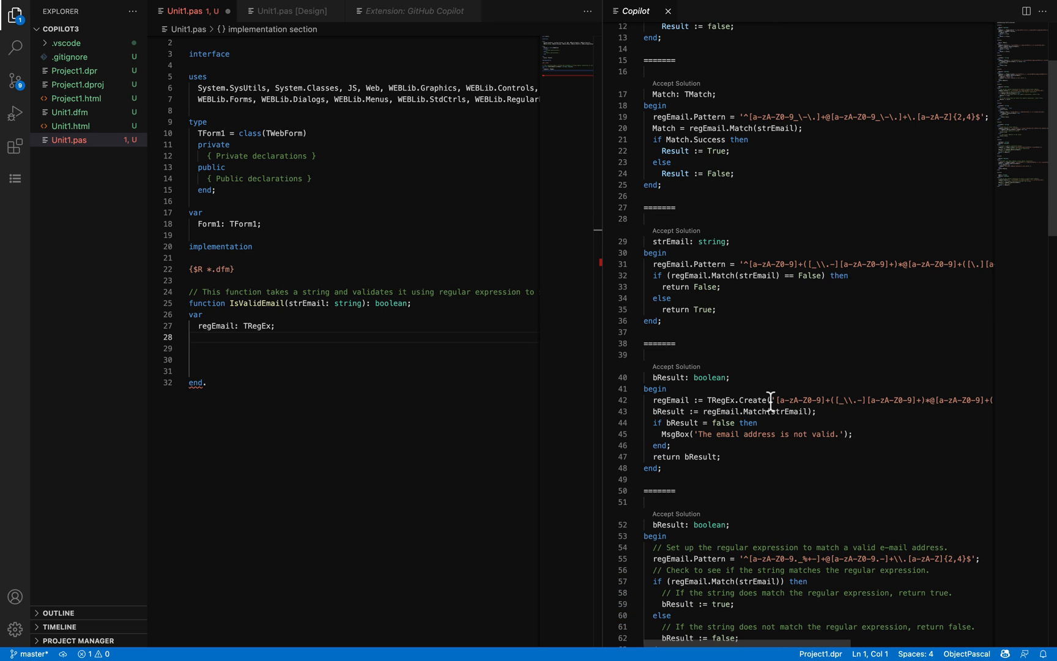
mouse_move(790, 423)
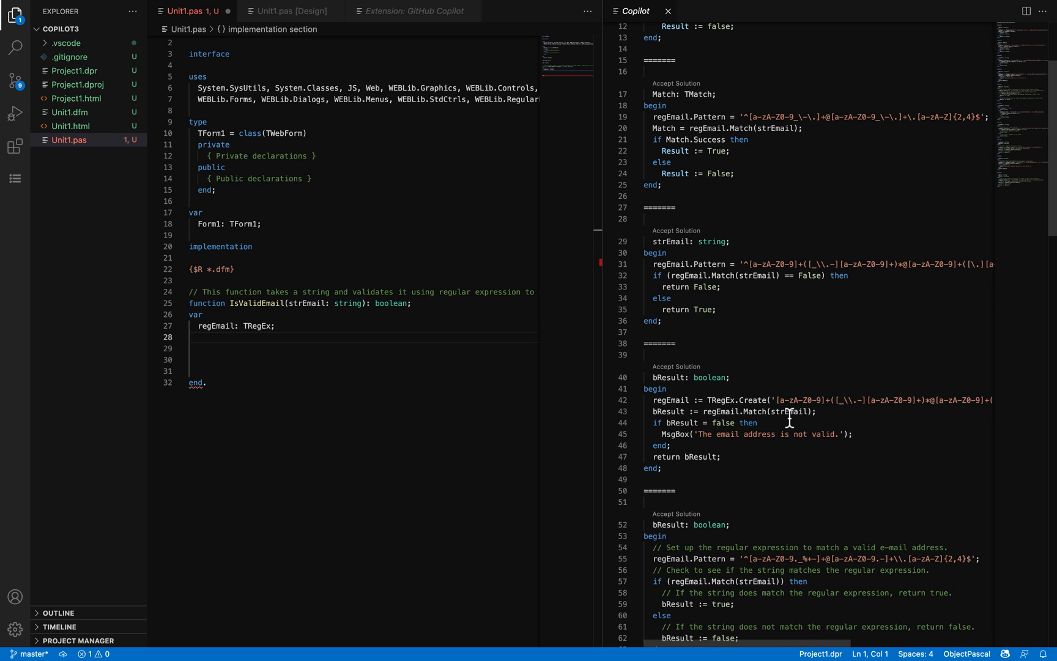
mouse_move(693, 434)
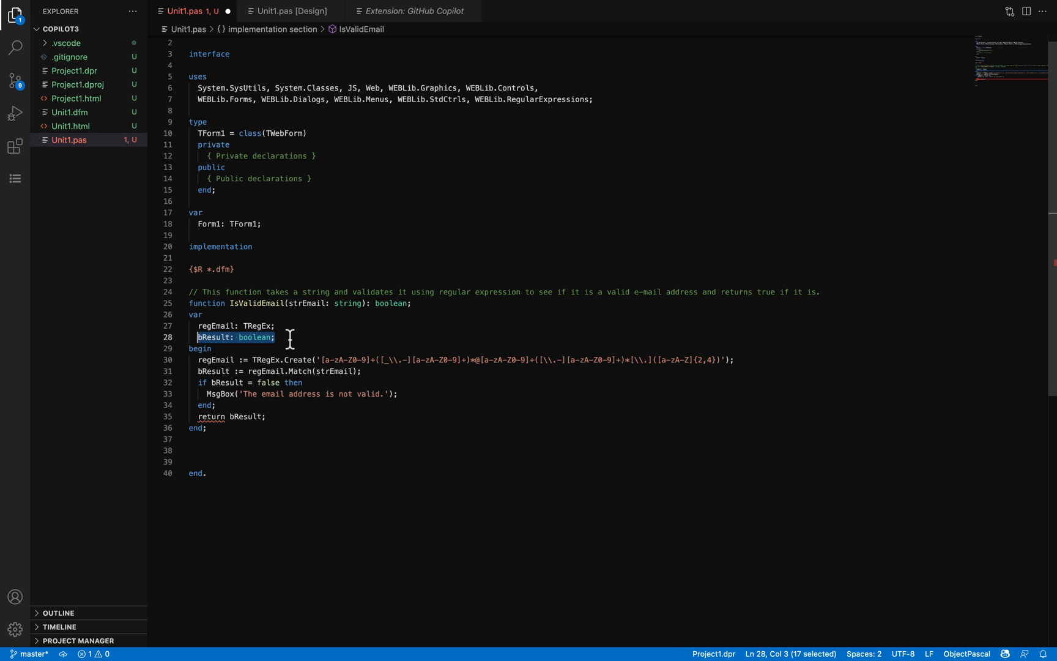
- Delete bResult, return Match(strEmail).Success from IsValidEmail, and save Unit1.pas
key("Delete")
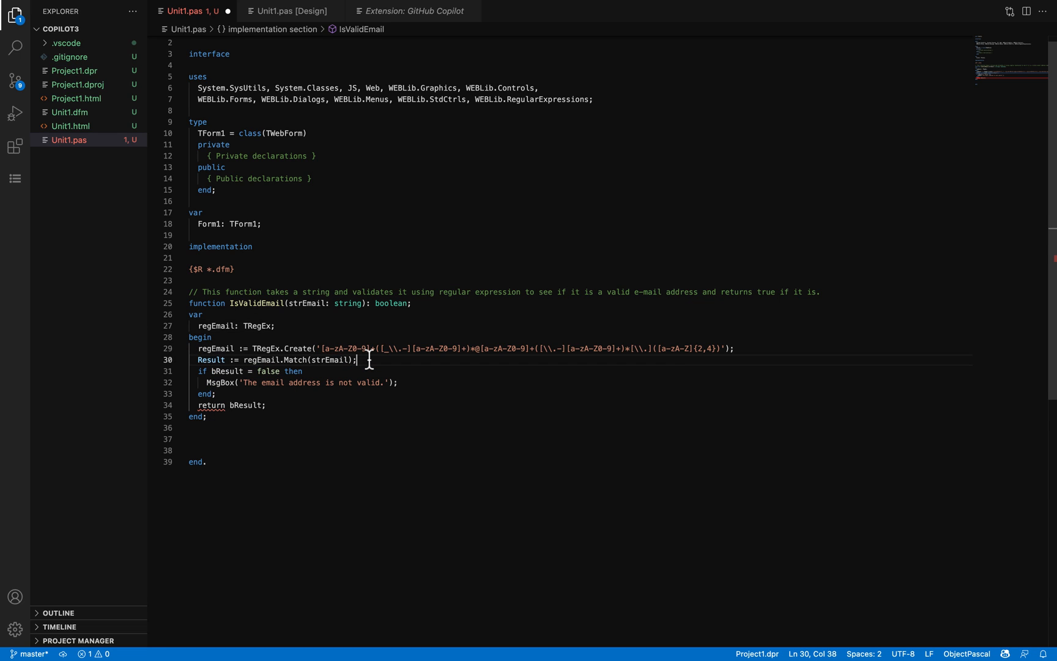
type(".Success")
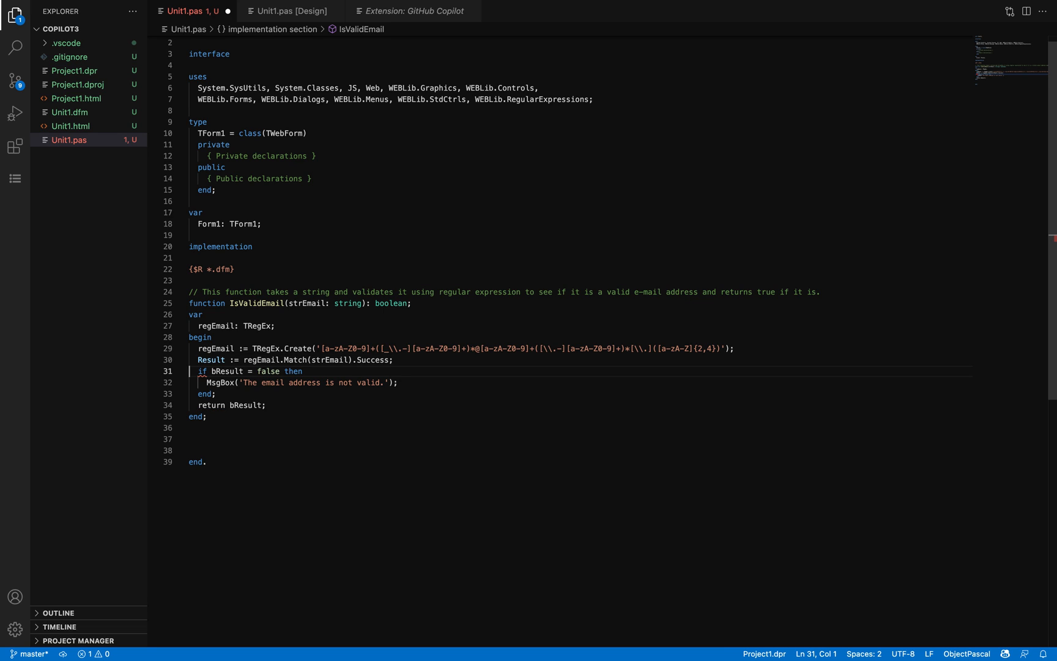
mouse_move(311, 314)
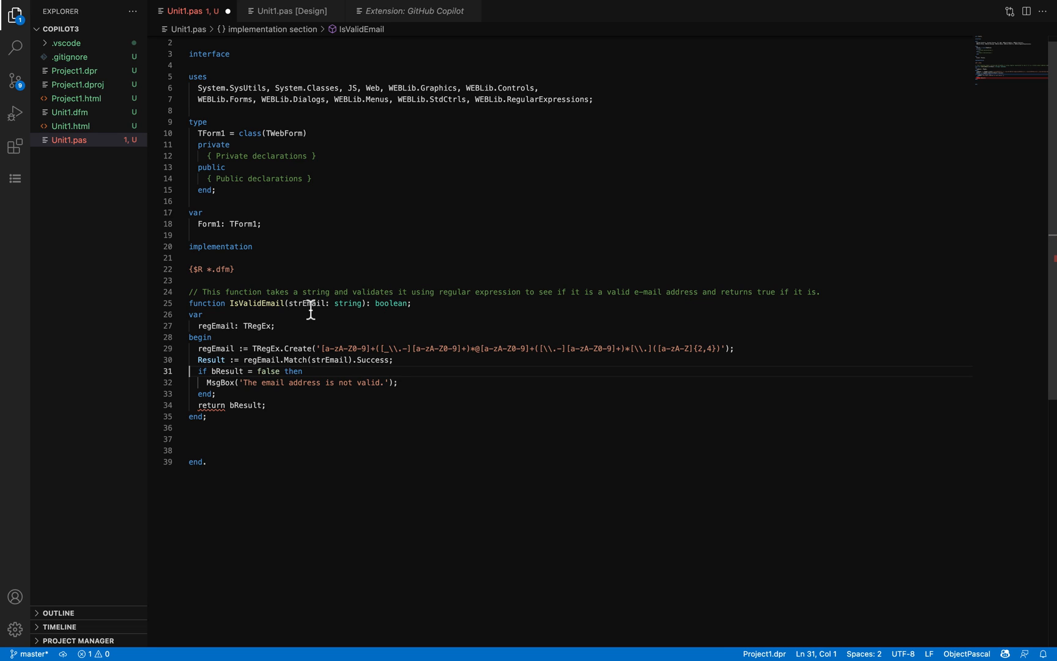
double_click(306, 303)
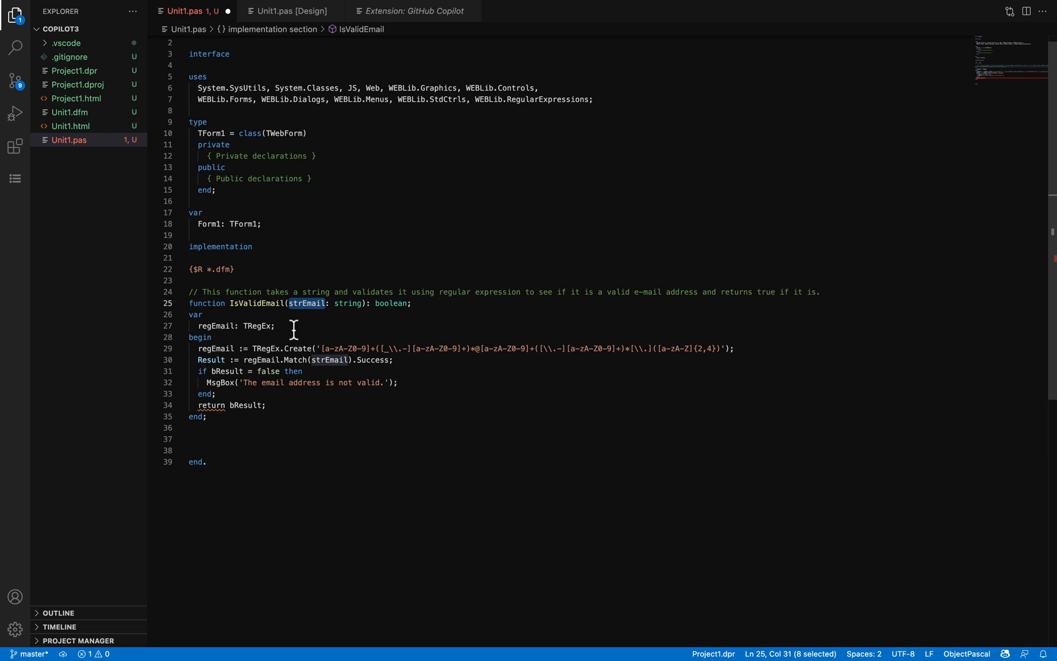
mouse_move(293, 341)
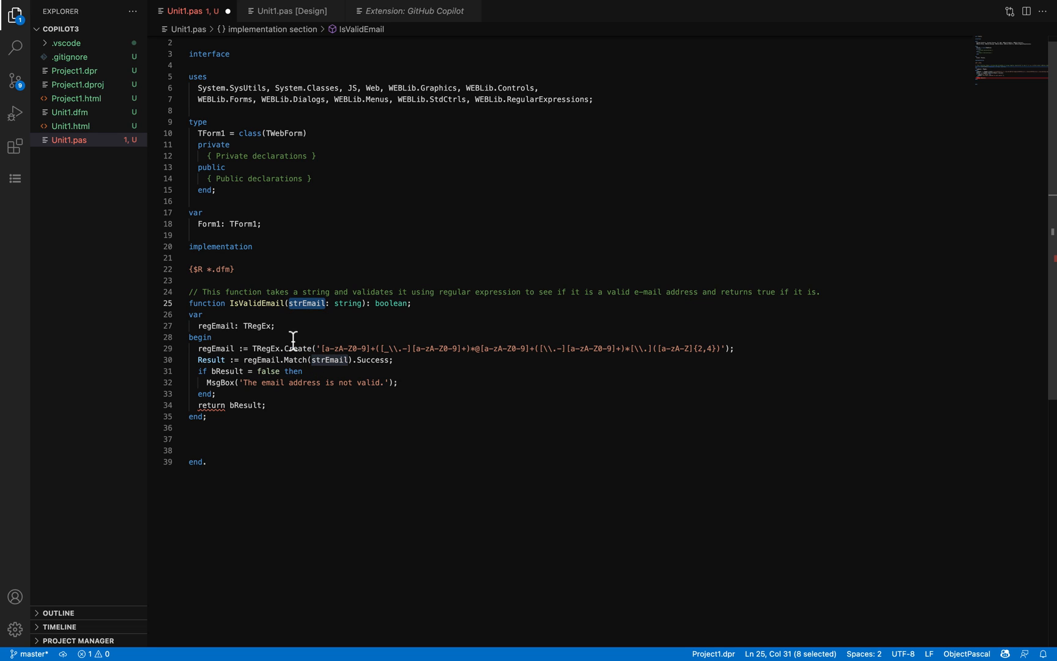
mouse_move(301, 327)
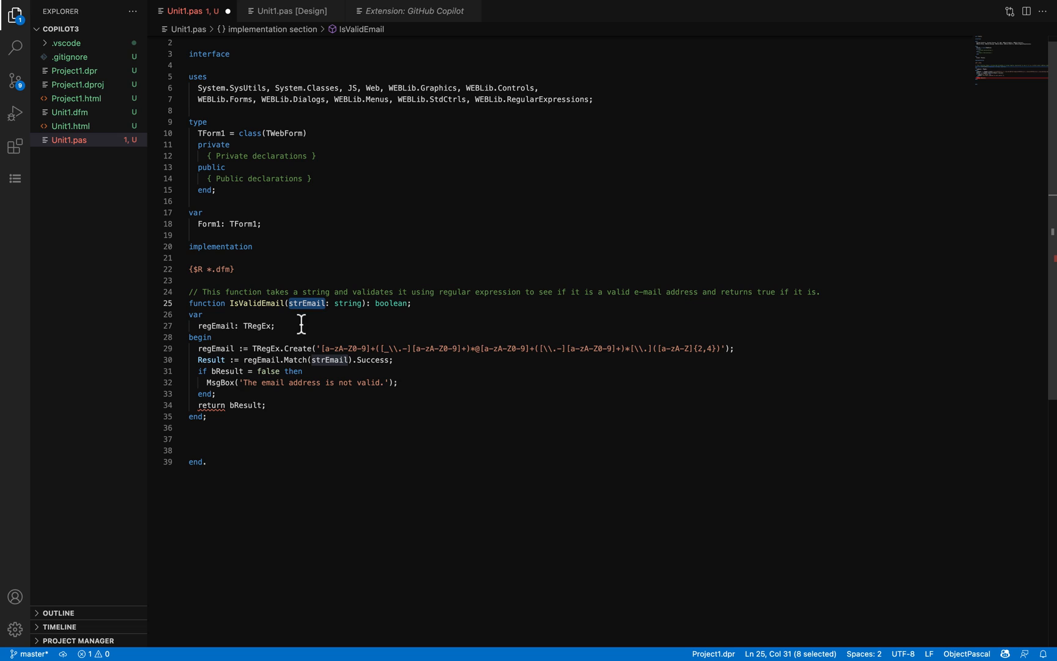
mouse_move(294, 348)
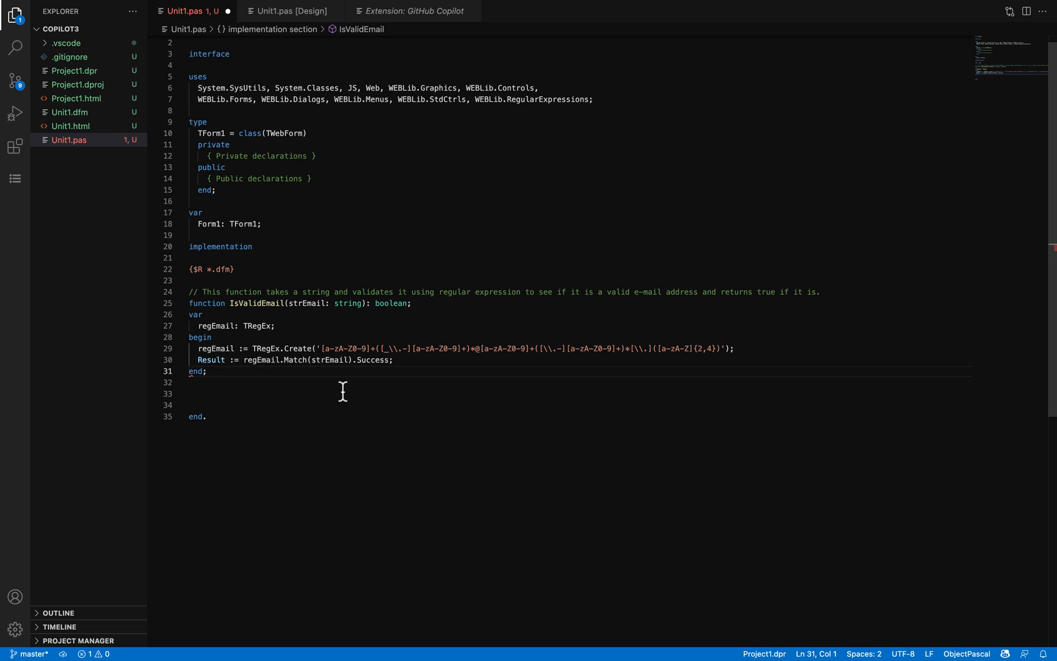
key("Ctrl+s")
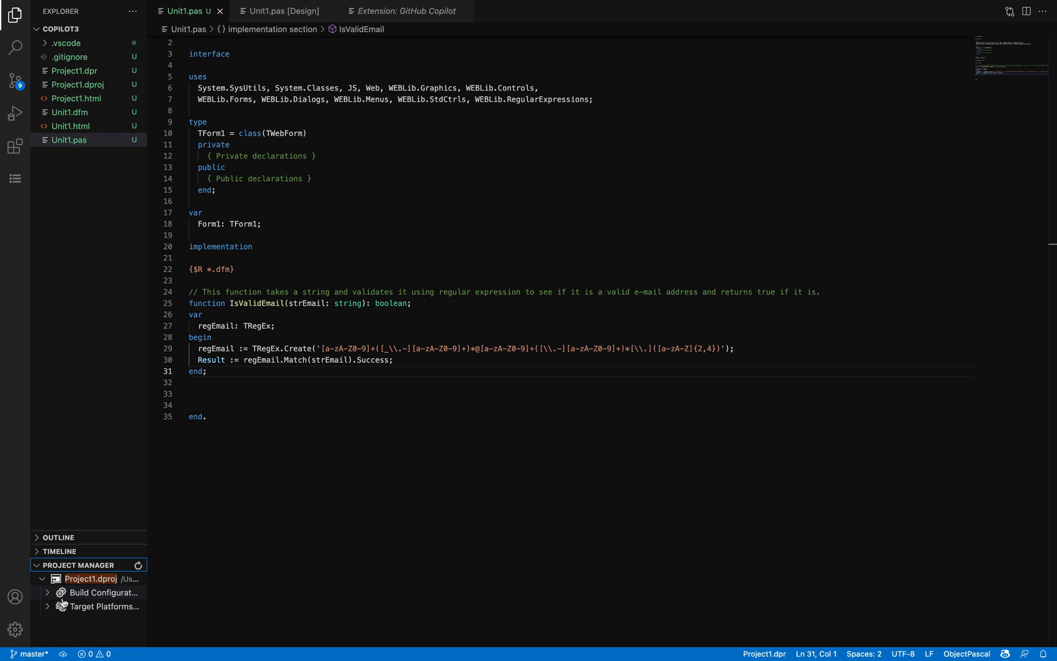
- Switch to the Unit1.pas [Design] tab showing the empty Form1 and TMS Web palette
left_click(98, 592)
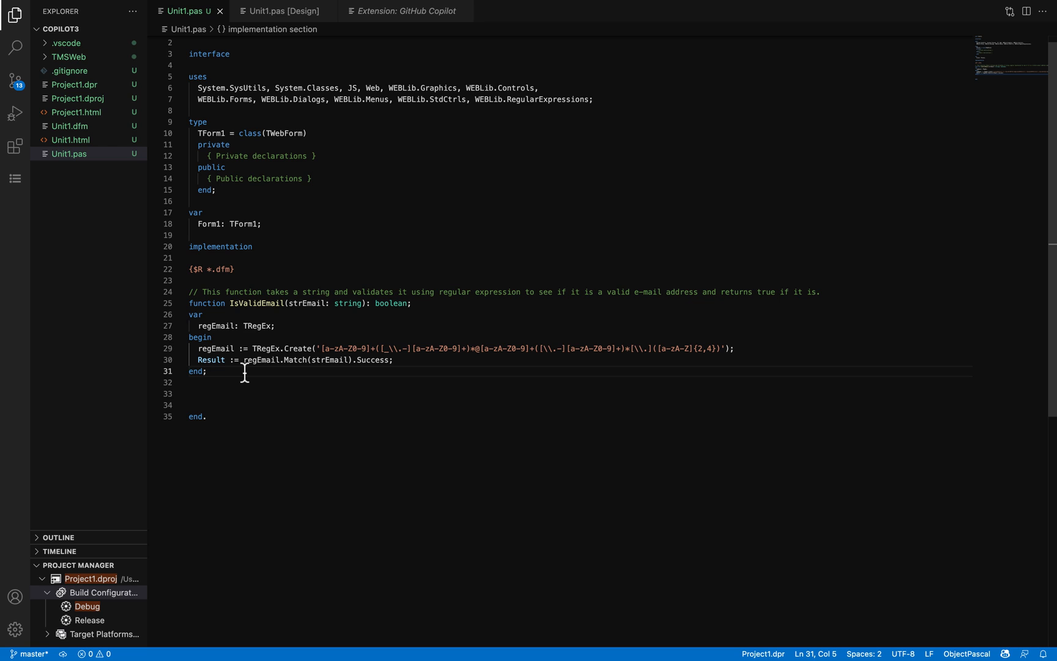
left_click(284, 11)
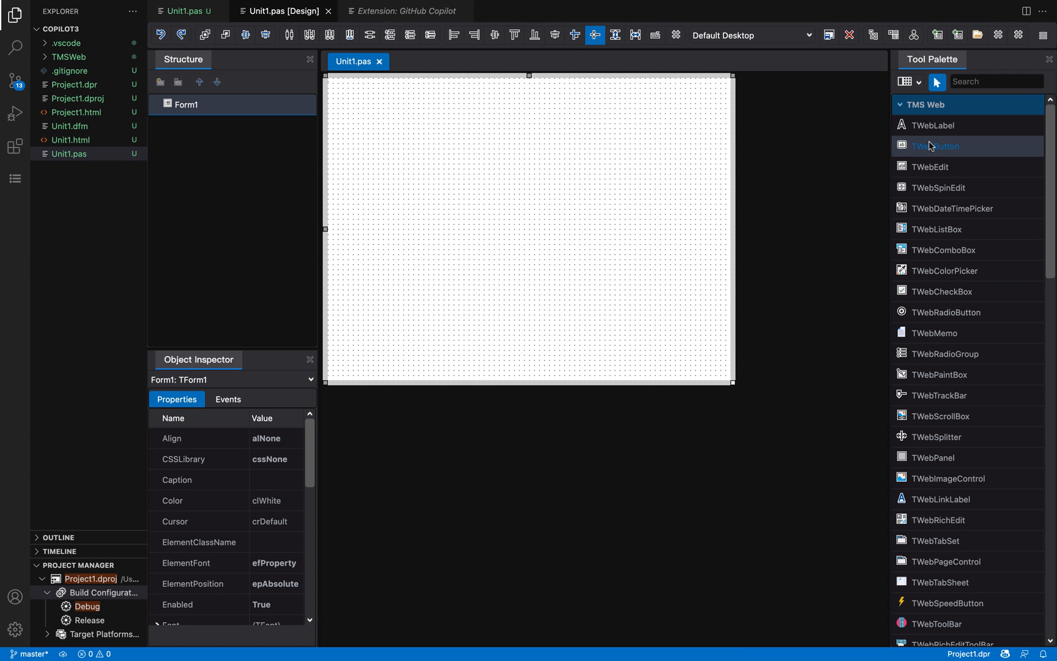
- Add a 'Validate!!' button and a widened edit box to Form1, creating WebButton1Click
left_click(934, 146)
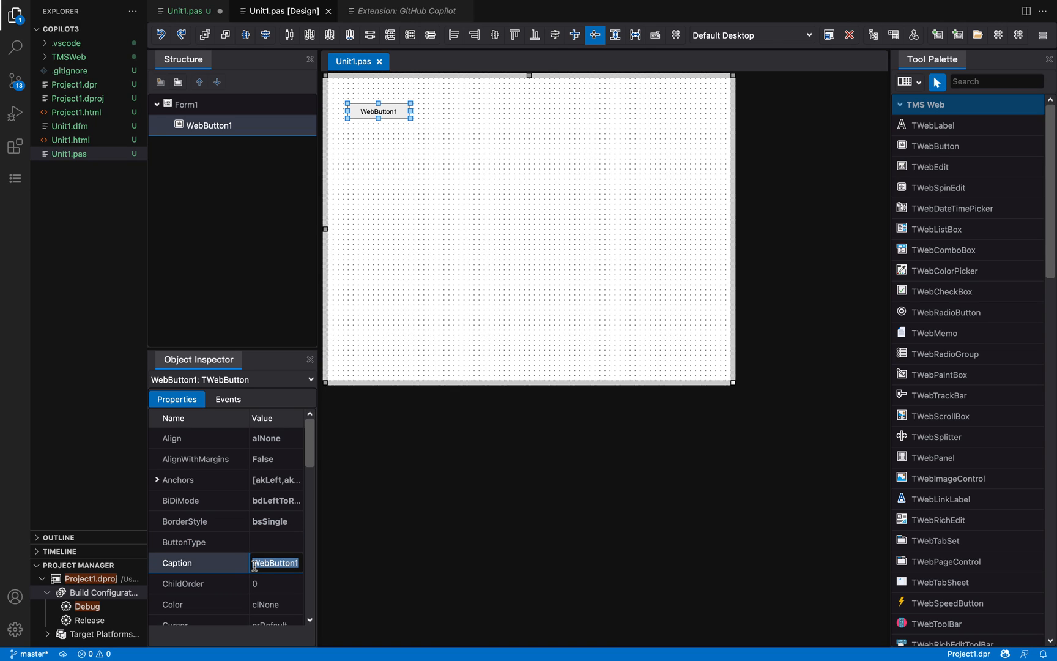
type("Validate!!")
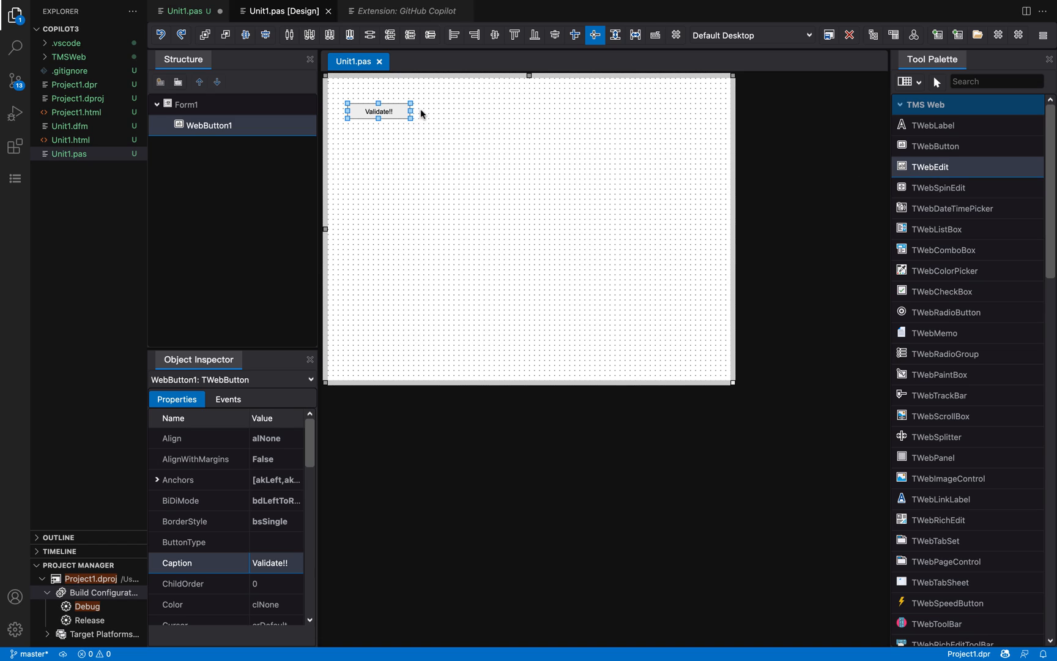
left_click(453, 111)
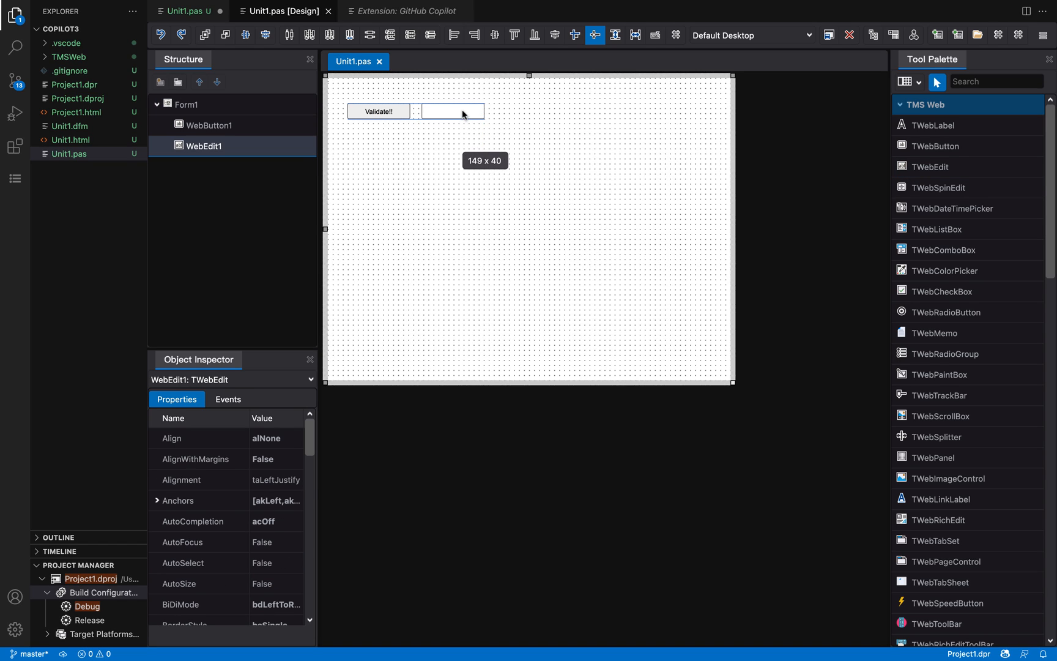
left_click_drag(491, 111, 592, 111)
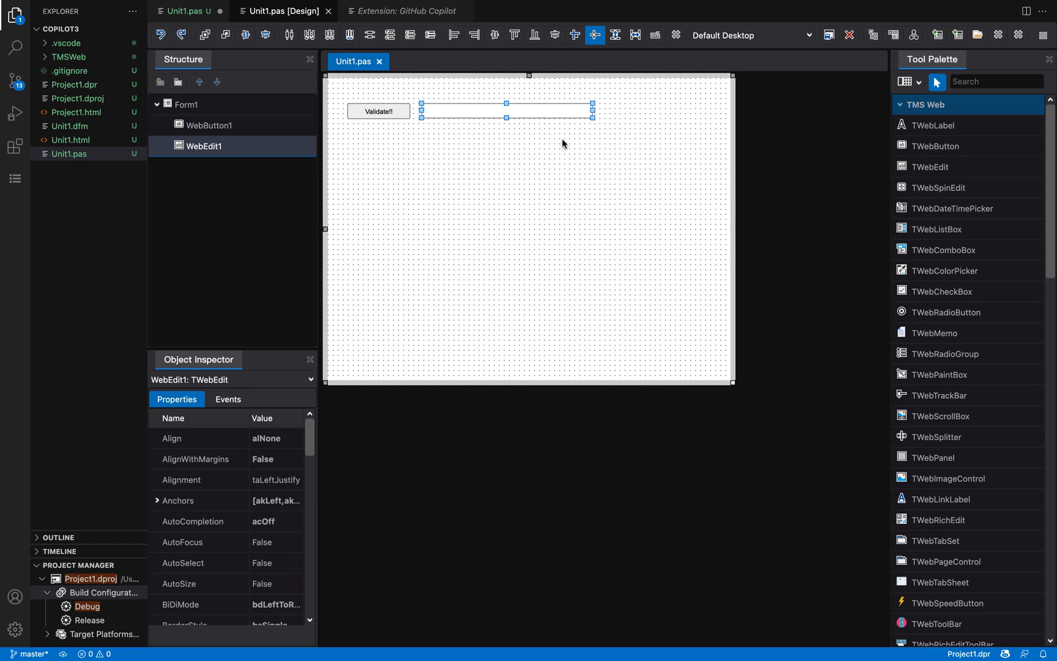
left_click(181, 11)
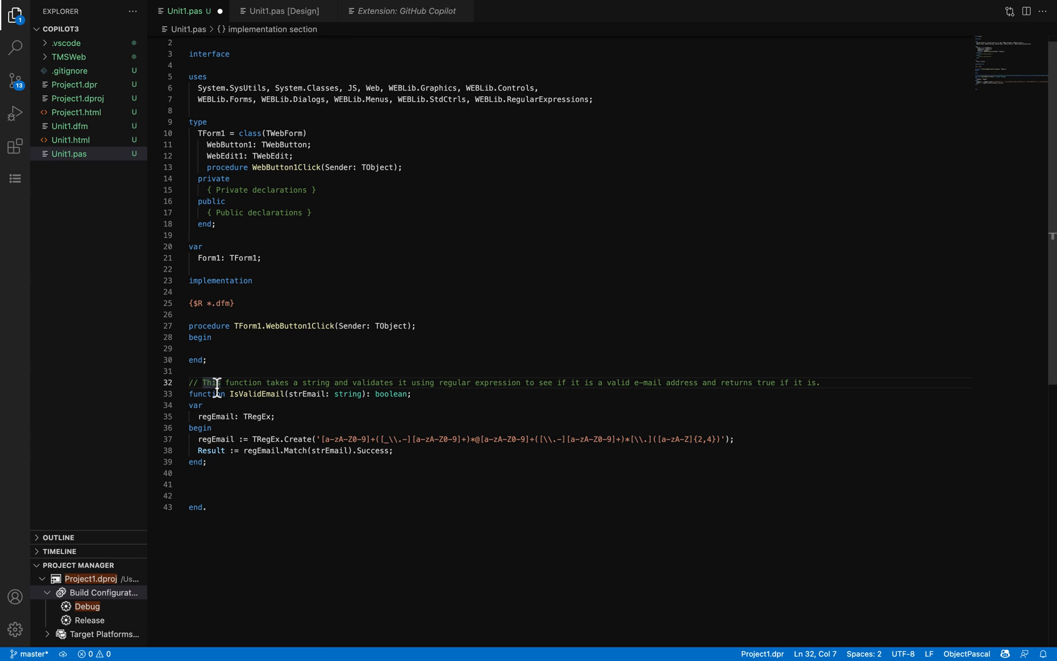
- Move IsValidEmail above TForm1.WebButton1Click and place the cursor in the handler body
left_click_drag(190, 383, 191, 473)
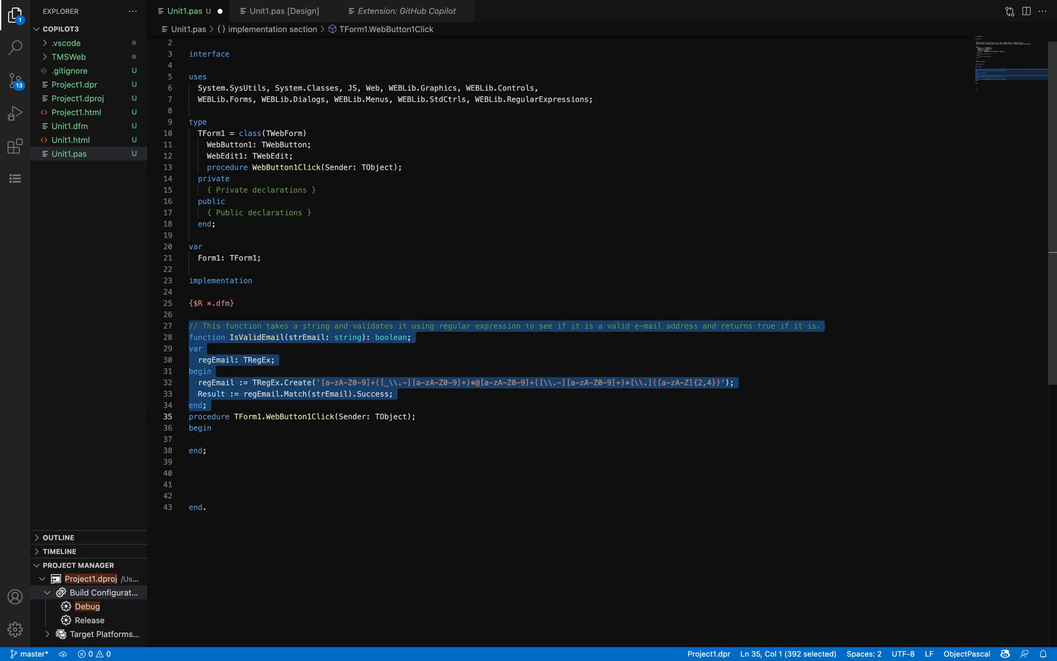
left_click(196, 393)
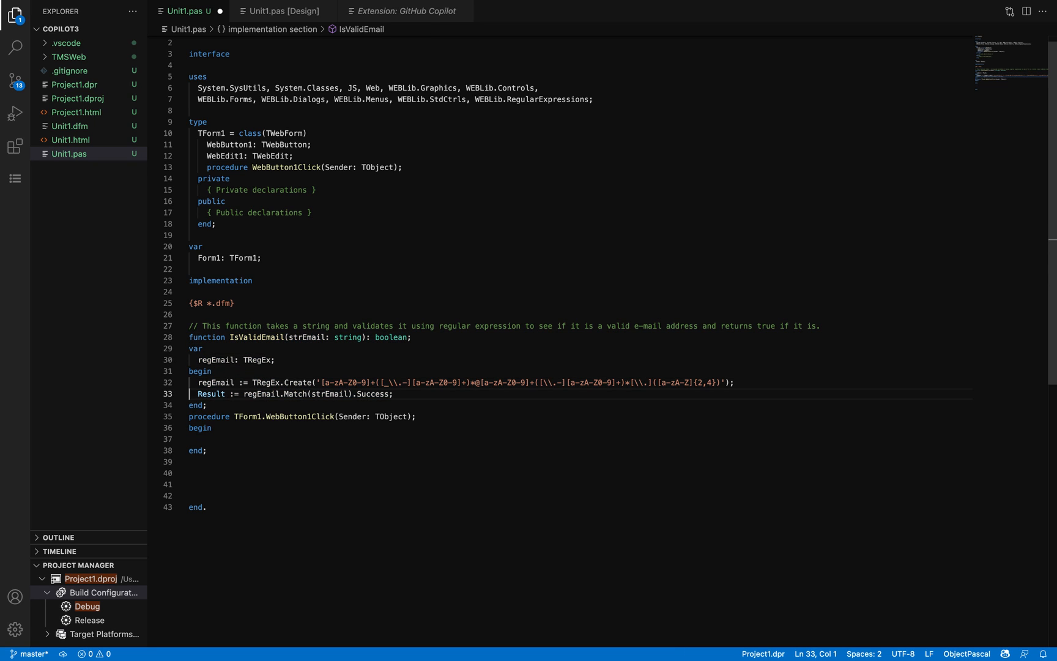
left_click(205, 405)
type("if (IsValidEmail")
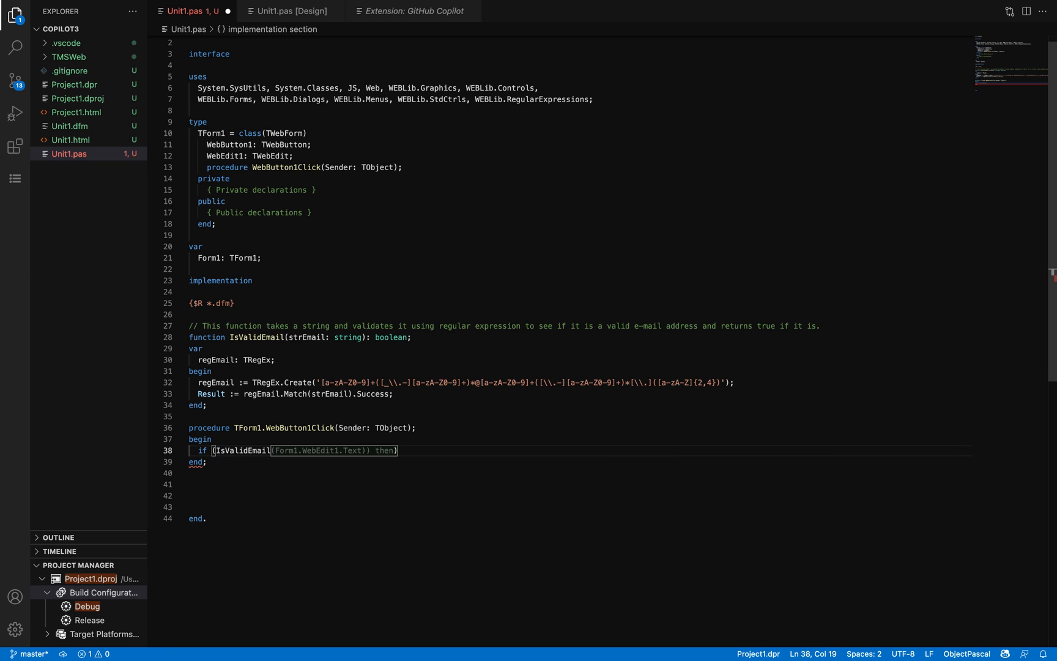
- Write if IsValidEmail(WebEdit1.Text) showing 'The e-mail address is valid.' else 'invalid.'
type("Web")
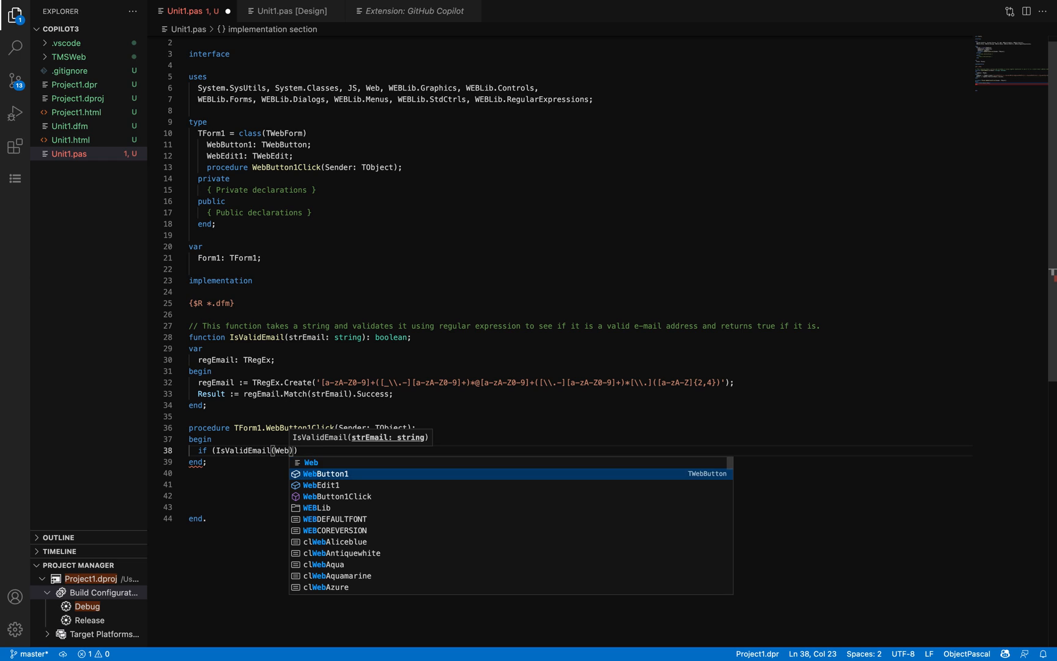
type("Edit1.Text)) then")
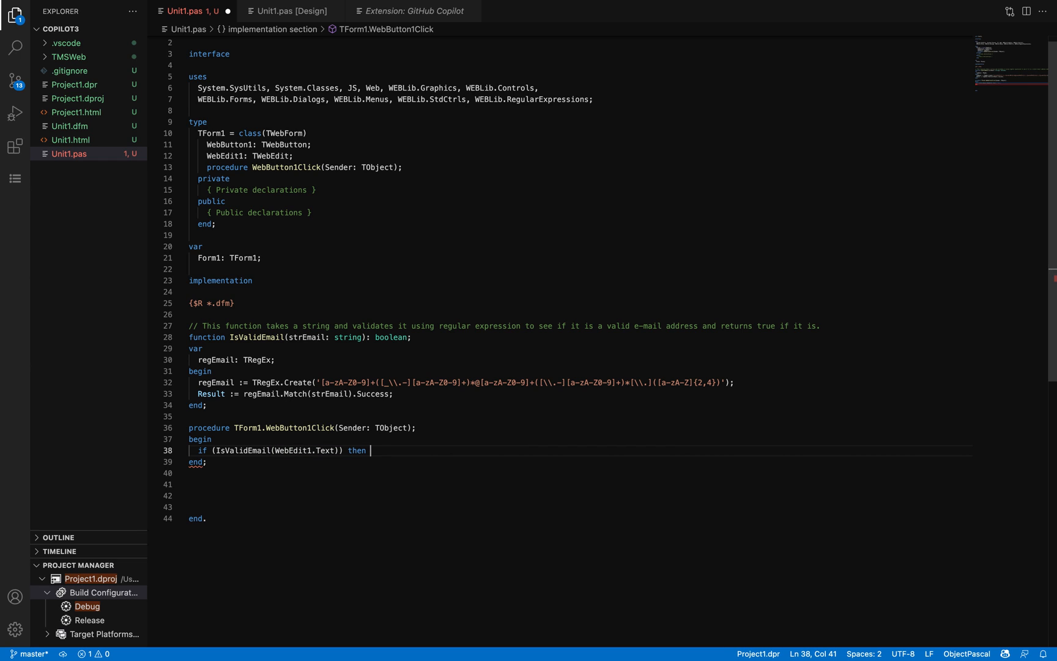
type("begin")
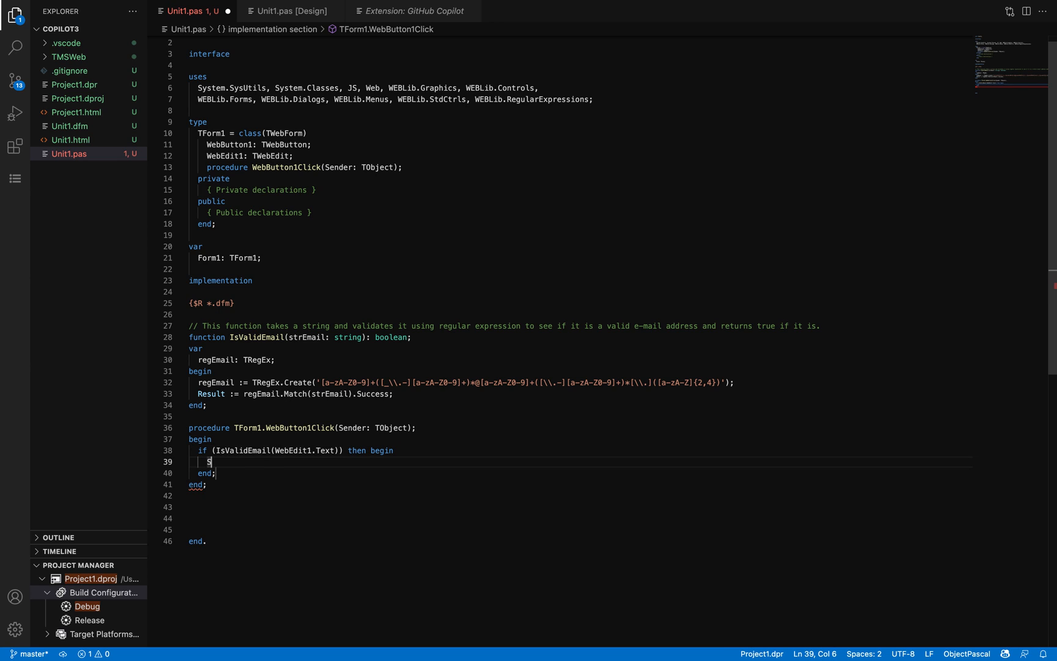
type("ShowMessage('The e-mail address is valid.');")
left_click(581, 473)
type(" else begin")
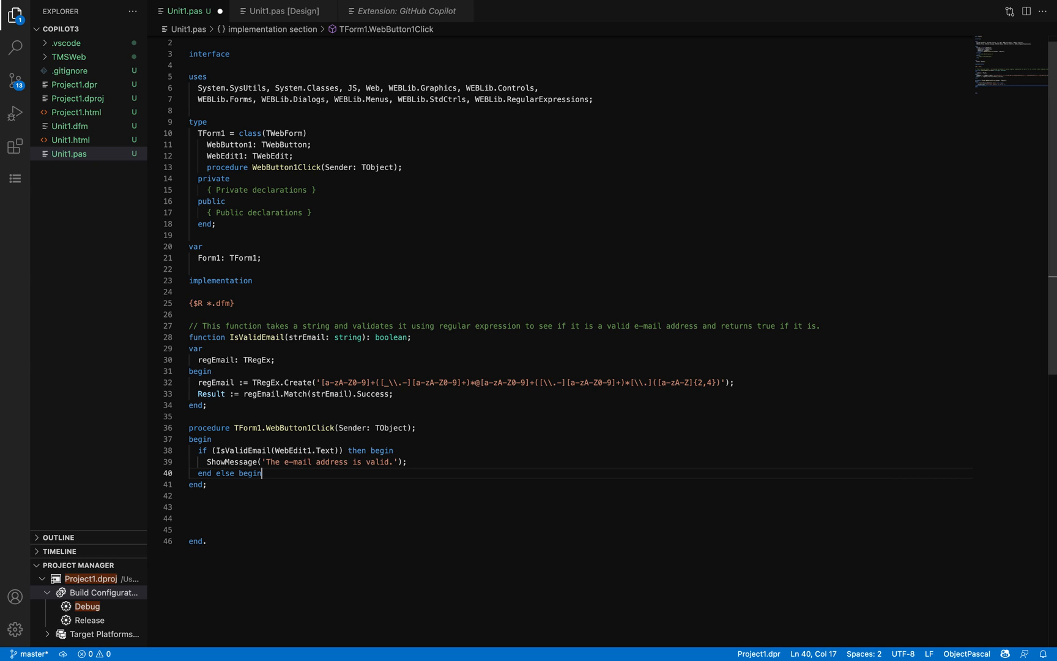
type("ShowMessage('The e-mail address is invalid.');")
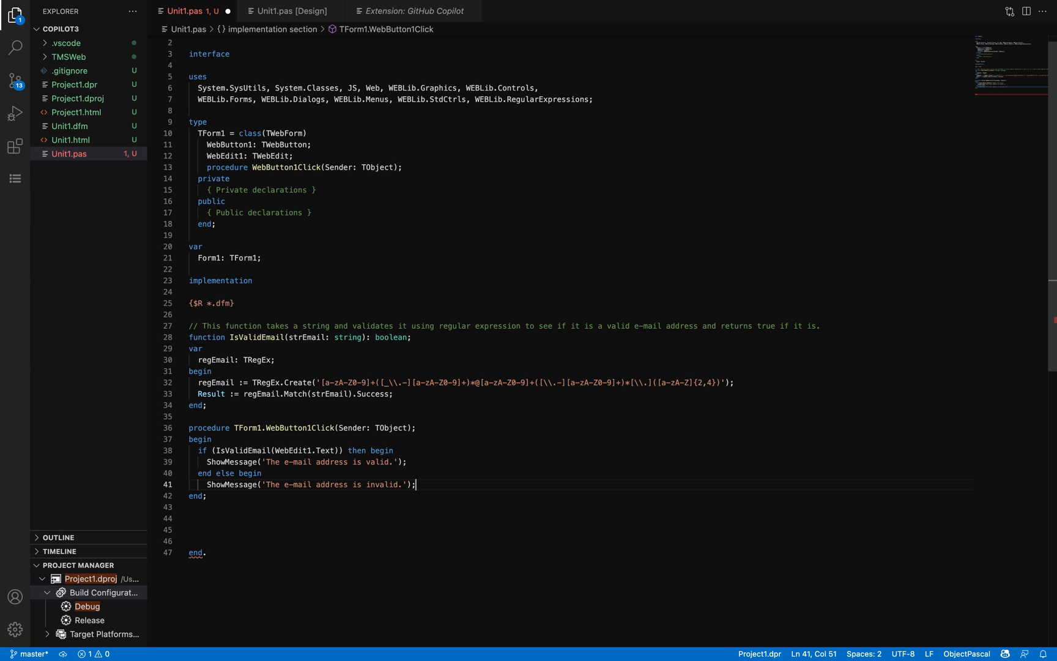
key("Enter")
type("end;")
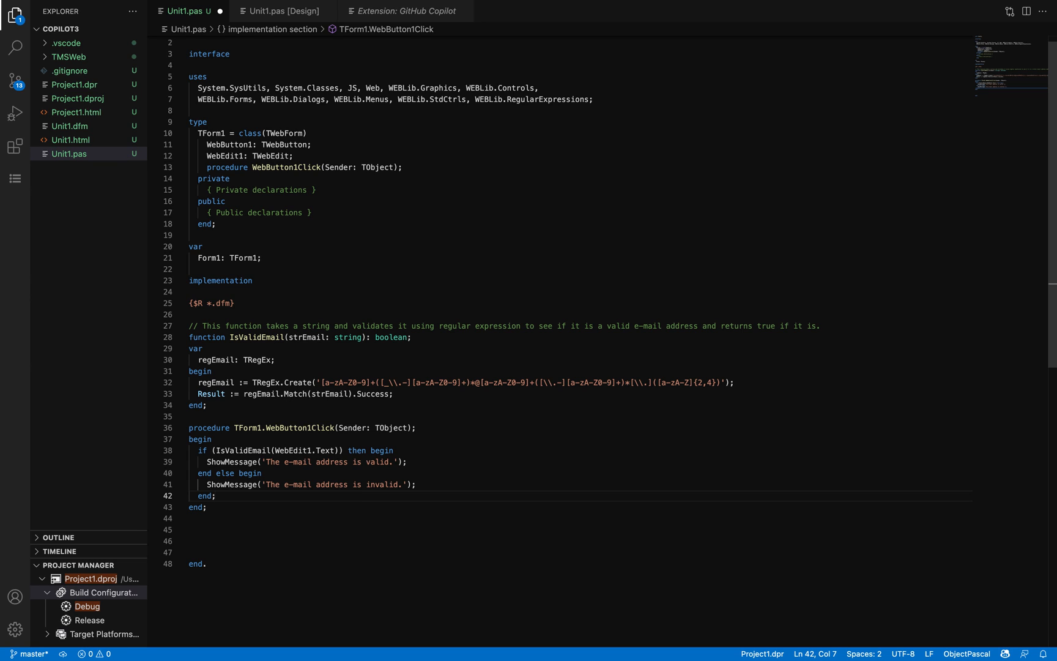
- Build the Debug configuration from Project Manager and review the terminal output
right_click(86, 606)
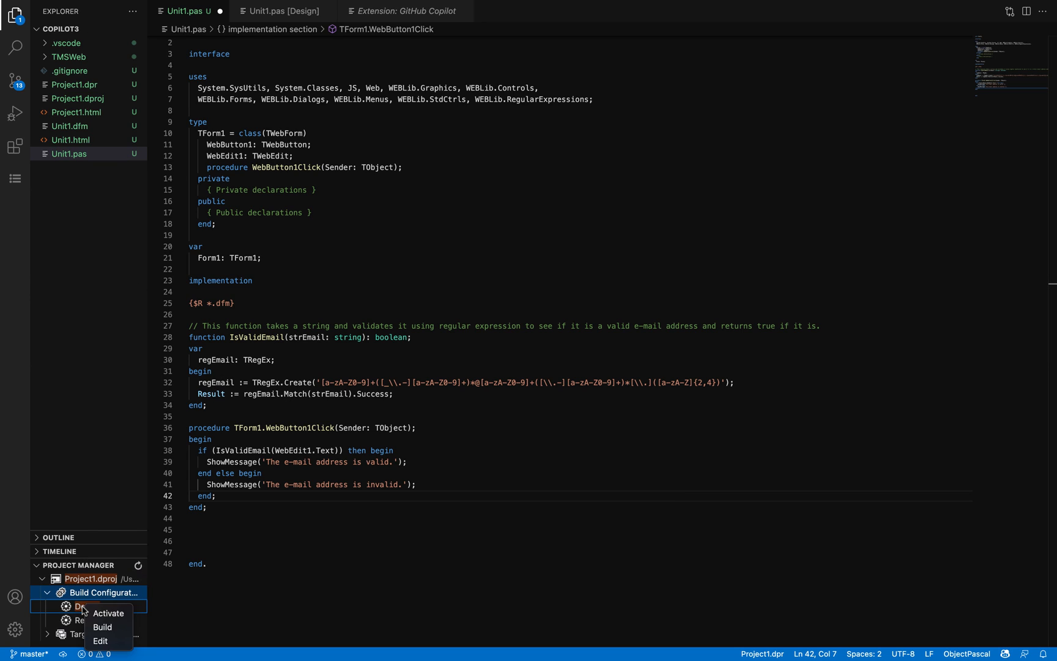
left_click(102, 627)
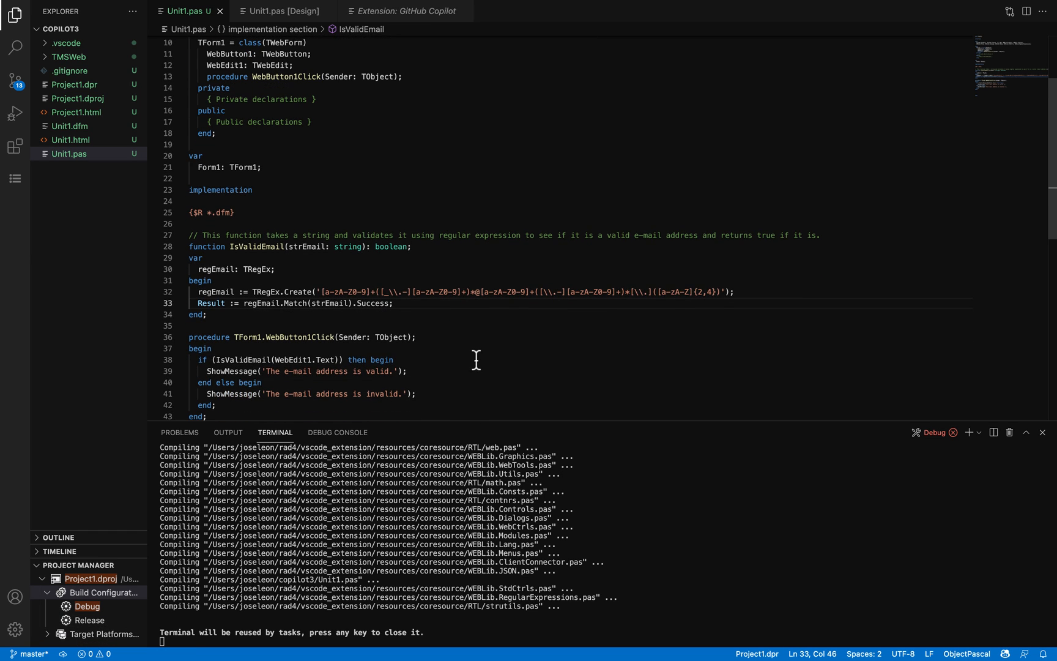
scroll("down", 3)
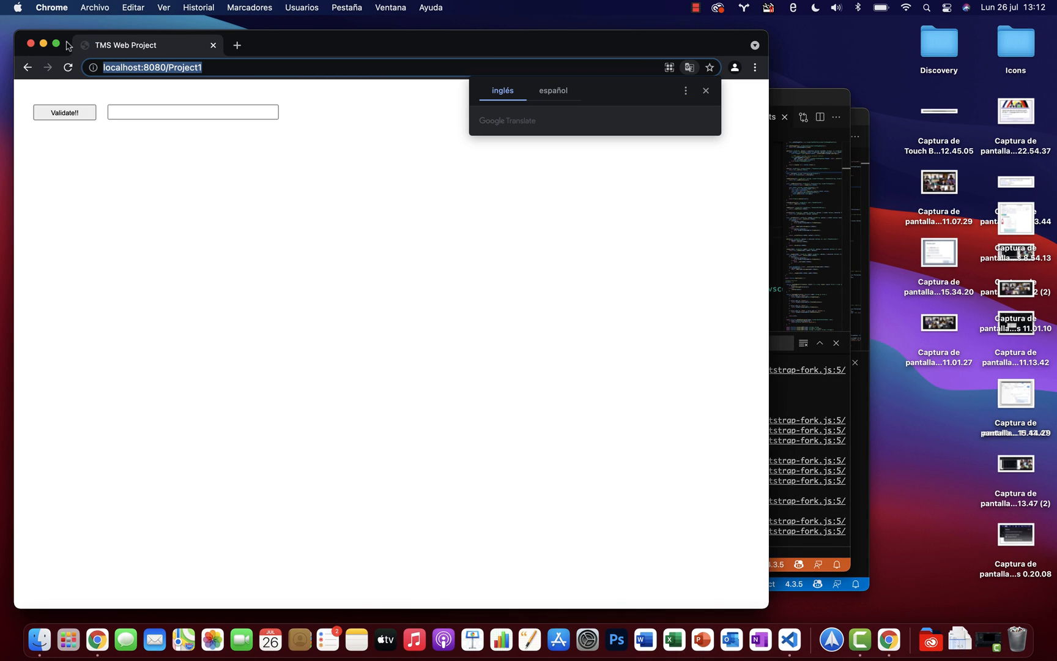
left_click(64, 112)
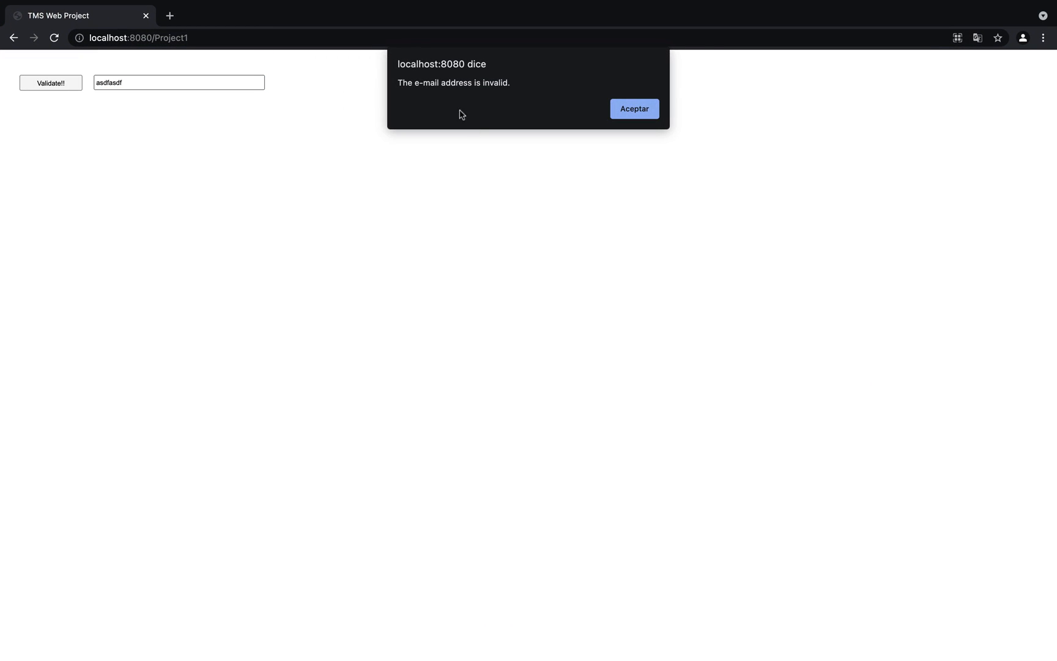
left_click(634, 109)
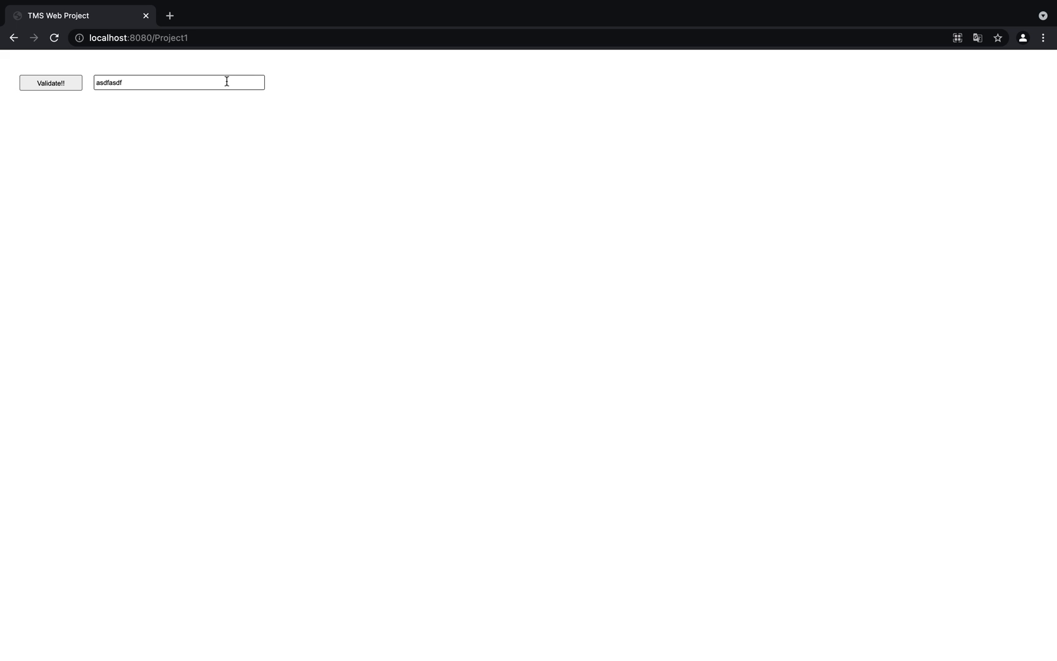
type("@asdfasdf.com")
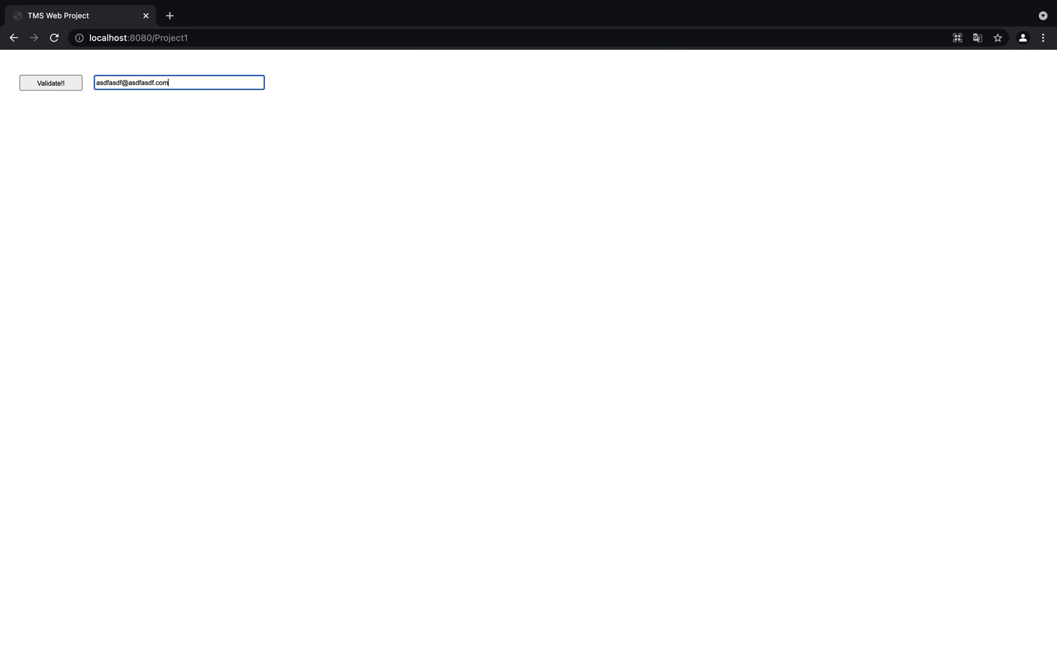
left_click(50, 82)
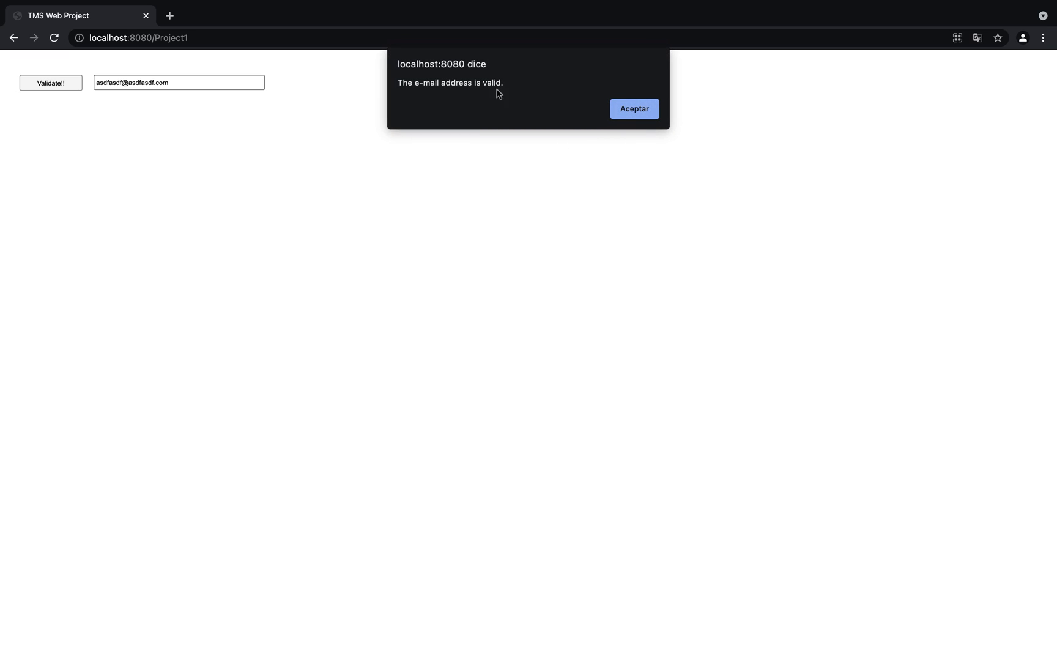
mouse_move(640, 117)
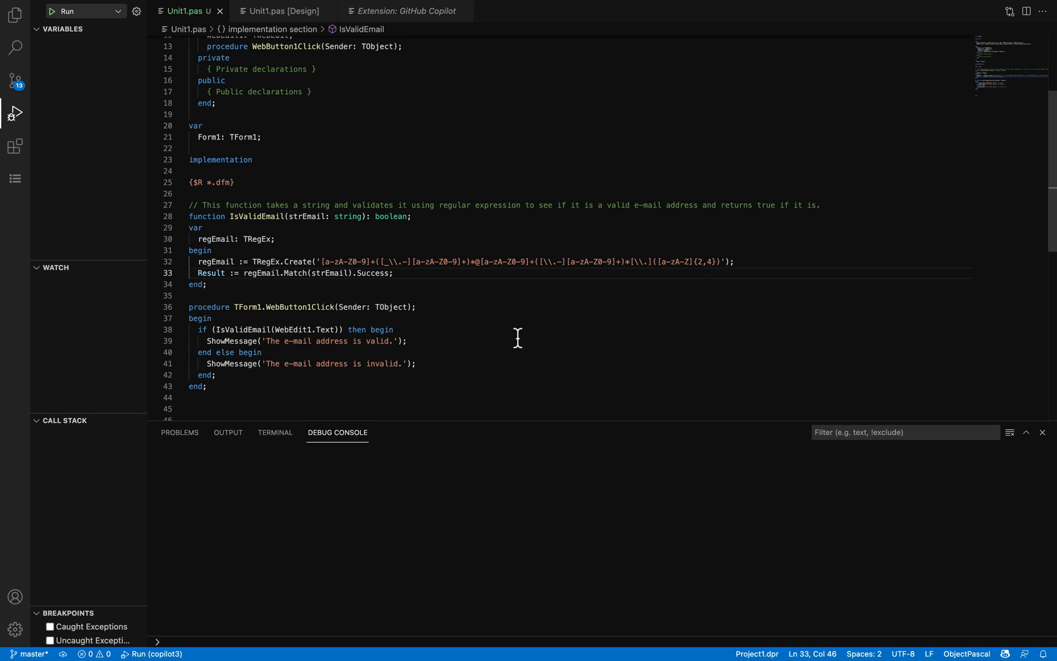
mouse_move(1043, 432)
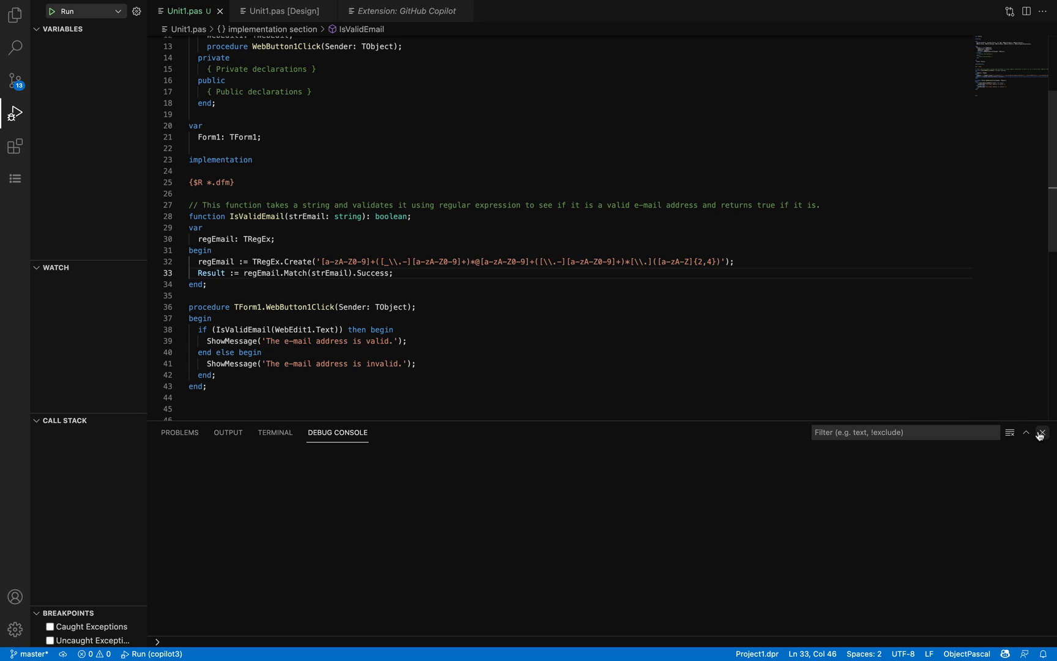